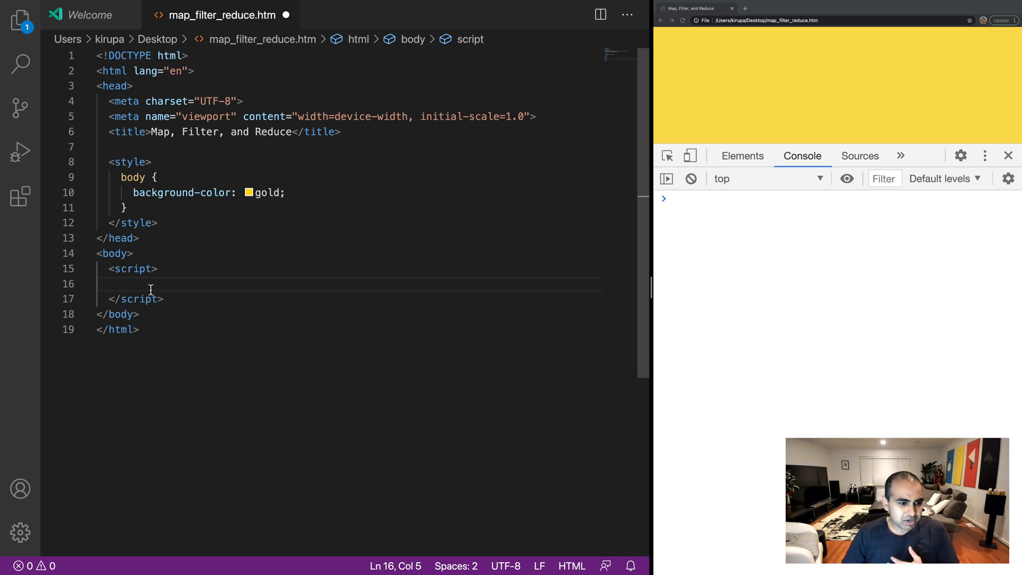
Step: Declare let names = ["marge", "homer", "bart", "maggie", "lisa"]; inside the script block
type("l")
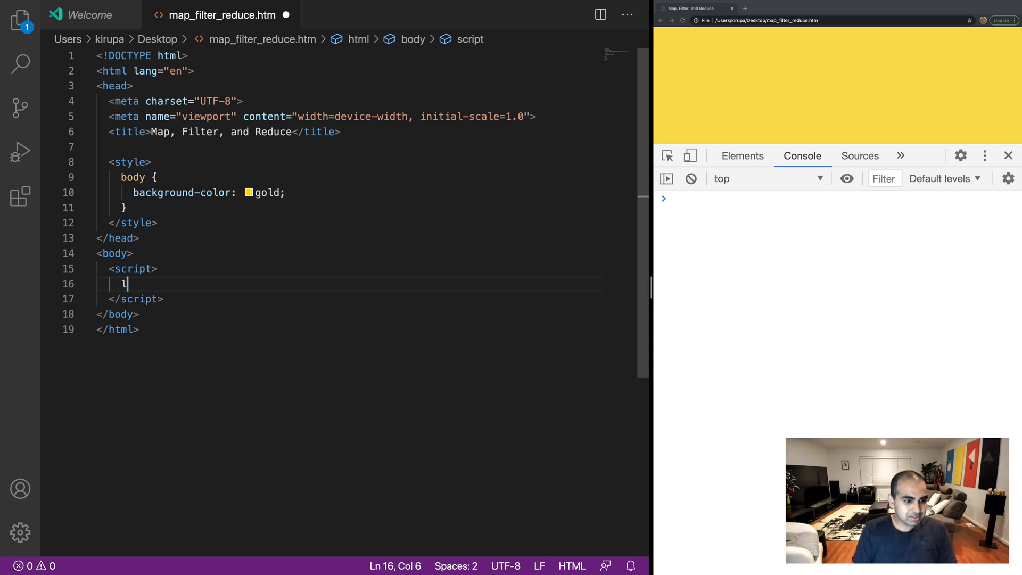
type("et names =")
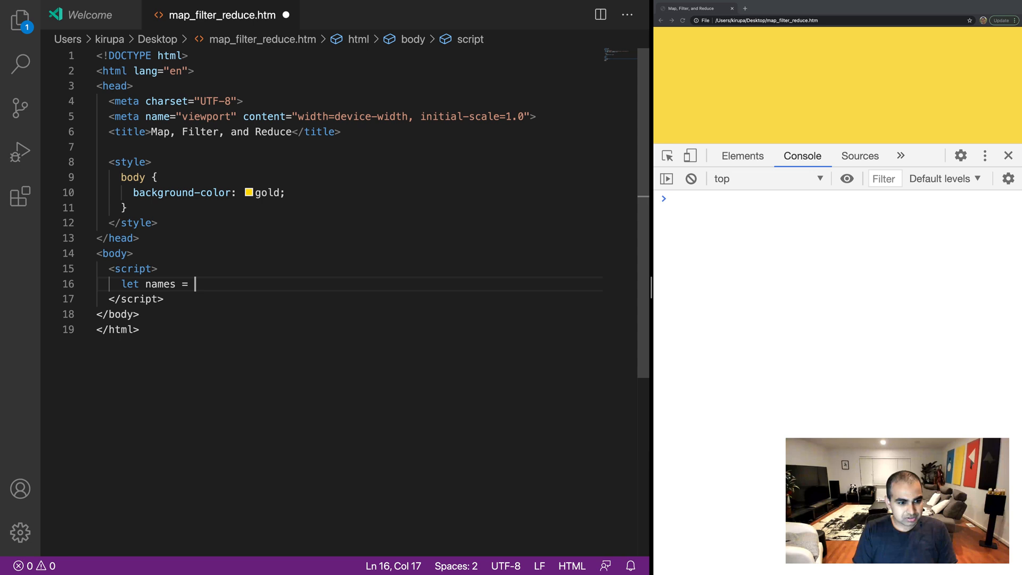
type("[\"ma\"]")
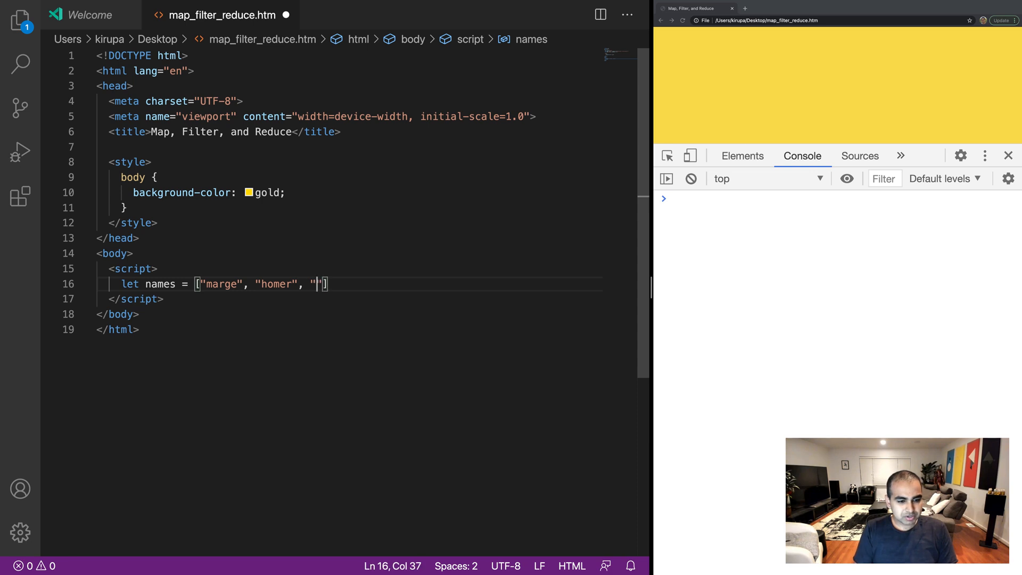
type("bart\",")
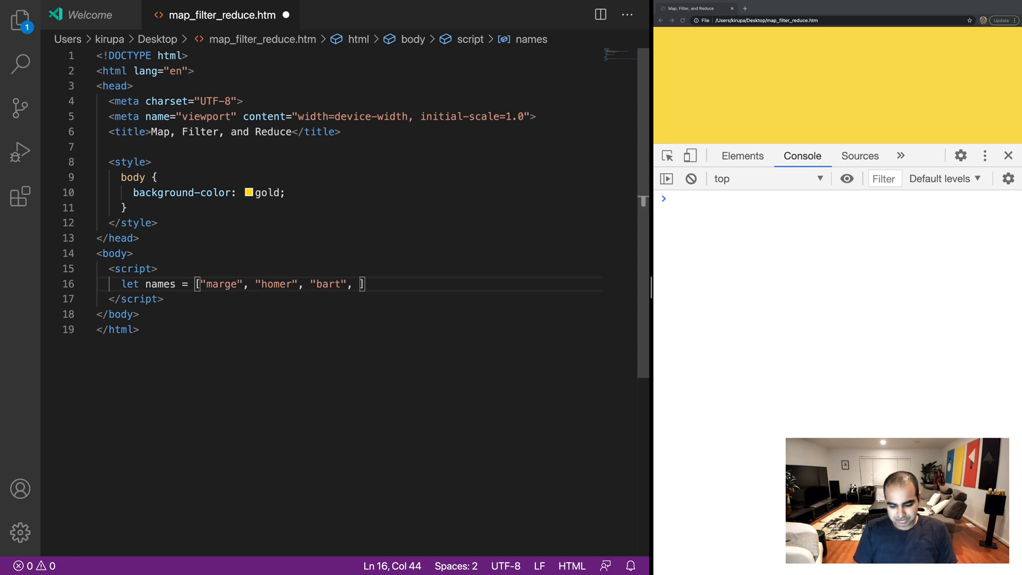
type("\"maggie\"")
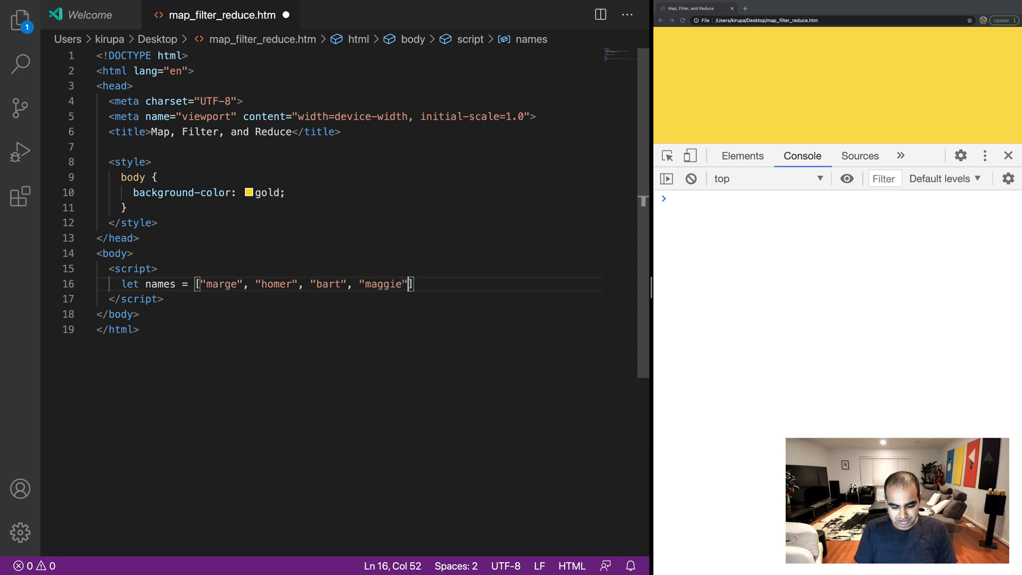
type(", \"lisa\"")
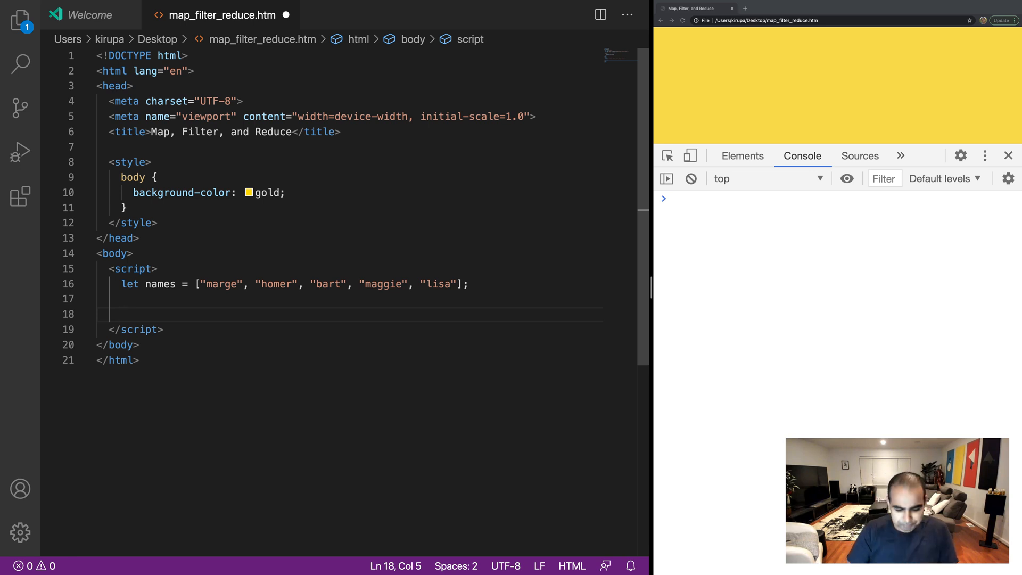
Step: Start function capitalizeItUp(item) with firstLetter = item.charAt(0).toUpperCase()
type("f")
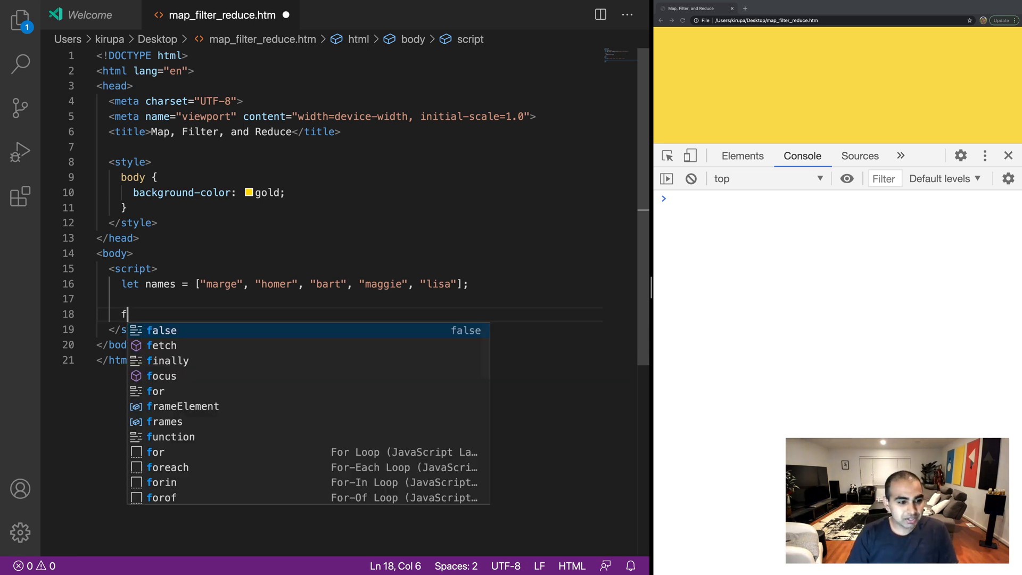
type("unction capitali")
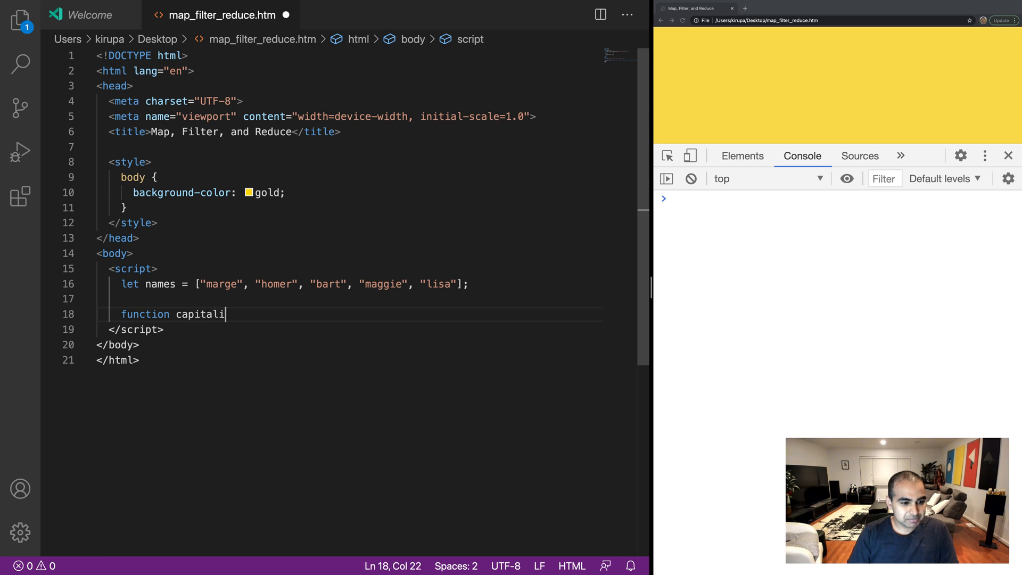
type("zeItUp()")
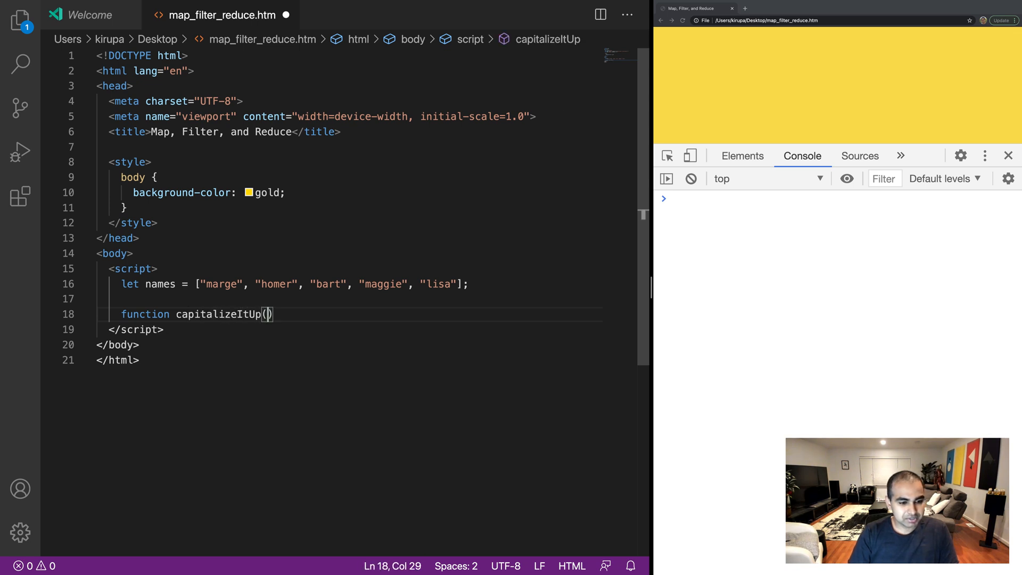
type("item) {")
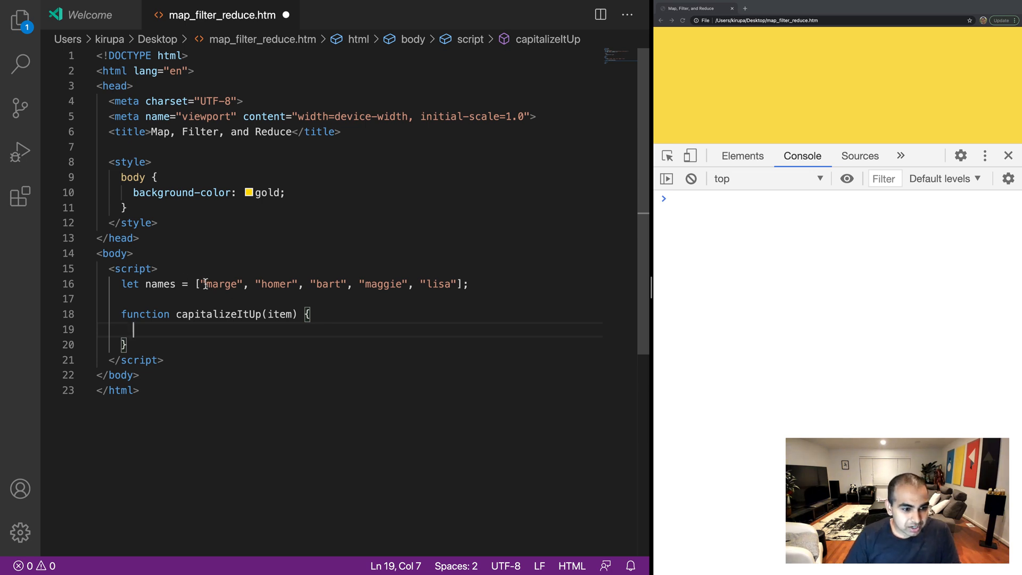
double_click(279, 314)
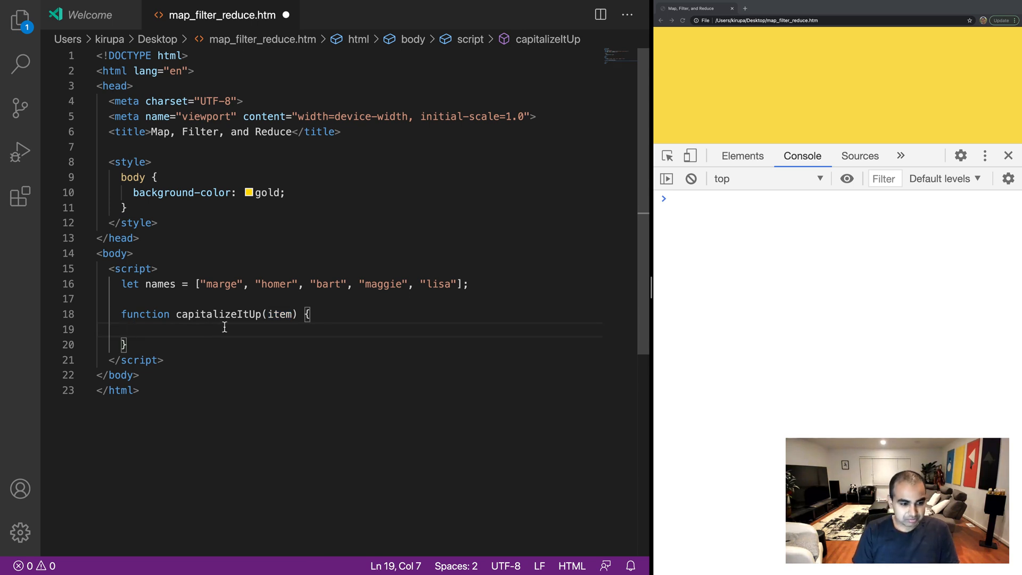
type("let firstLetter = item.c")
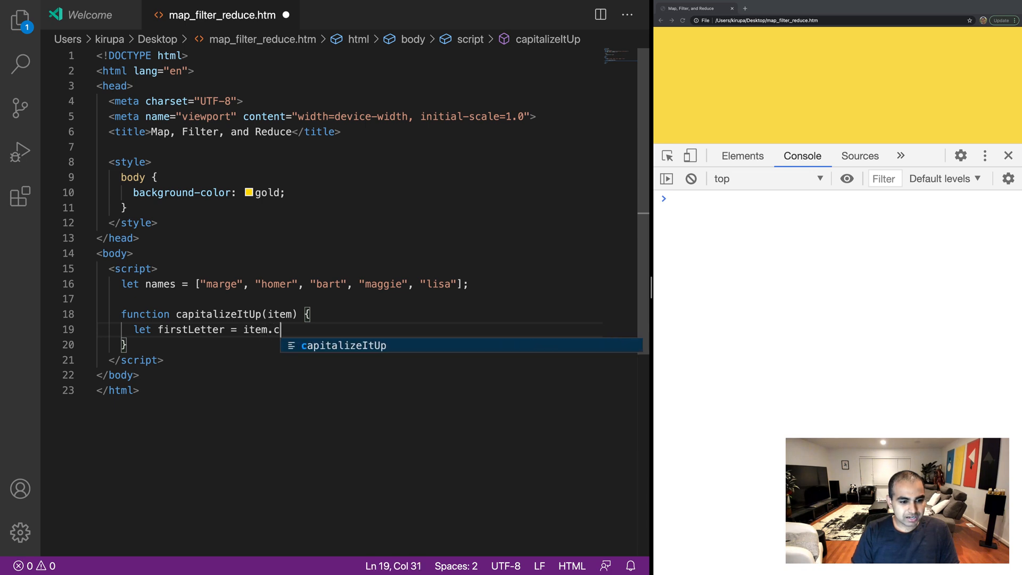
type("harAt(0)")
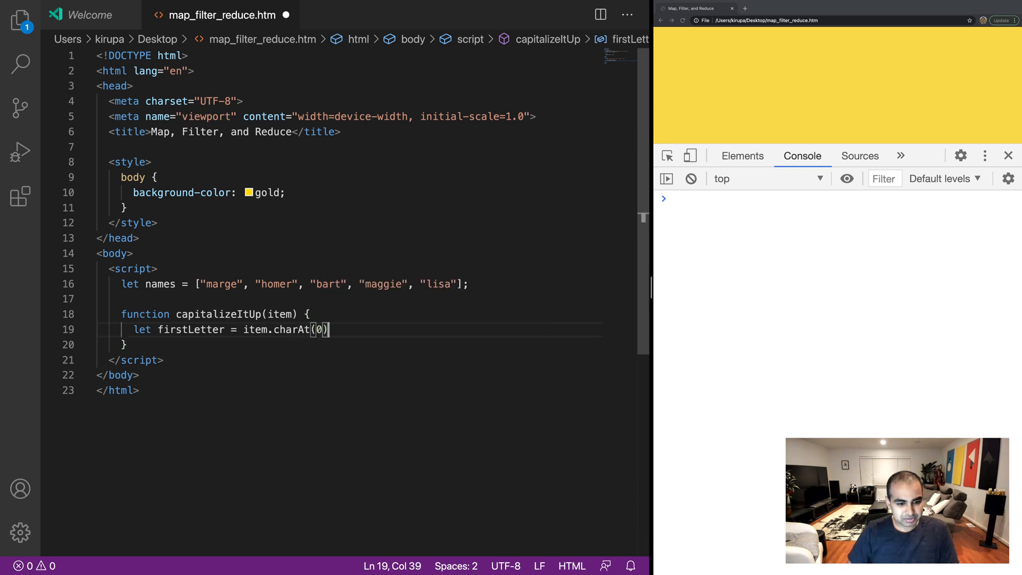
type(".toUpperC")
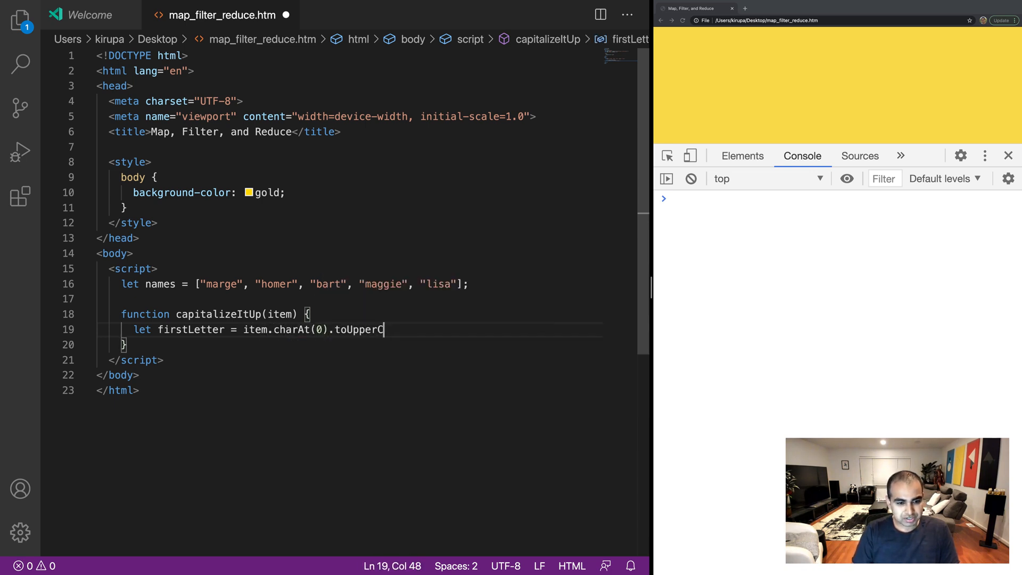
type("ase();")
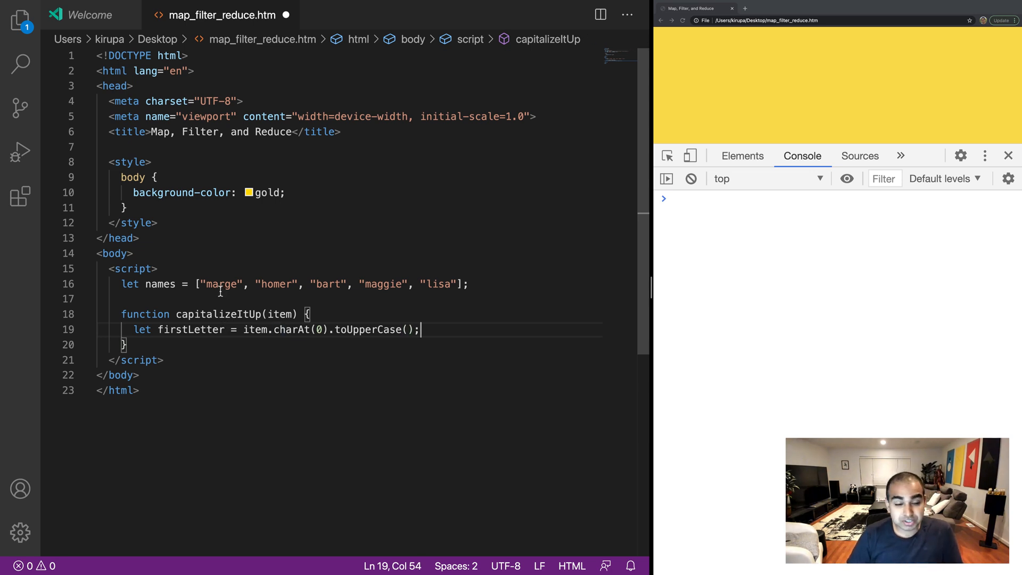
Step: Add remainingLetters = item.slice(1) on the next line of the function
left_click(207, 283)
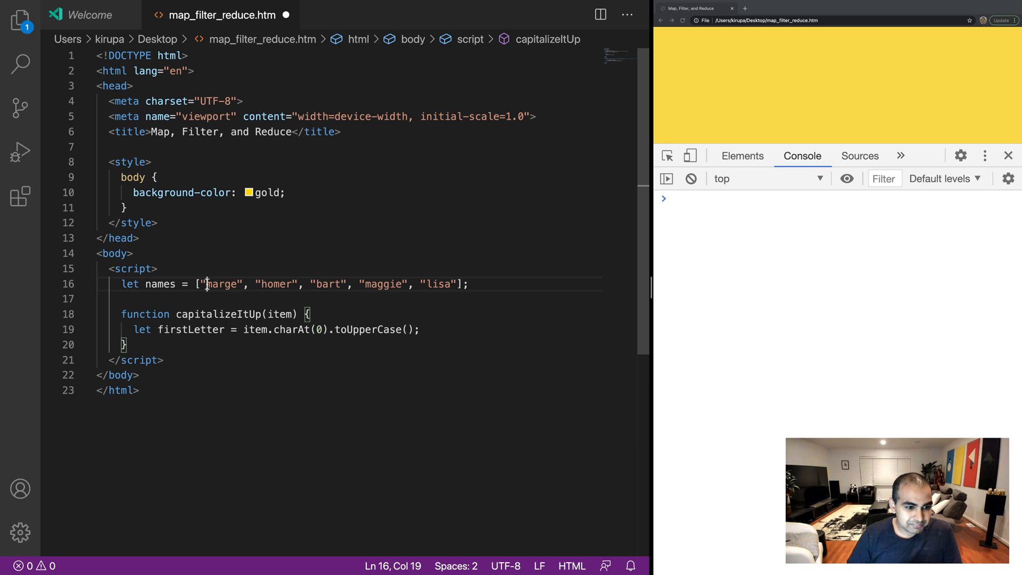
double_click(222, 283)
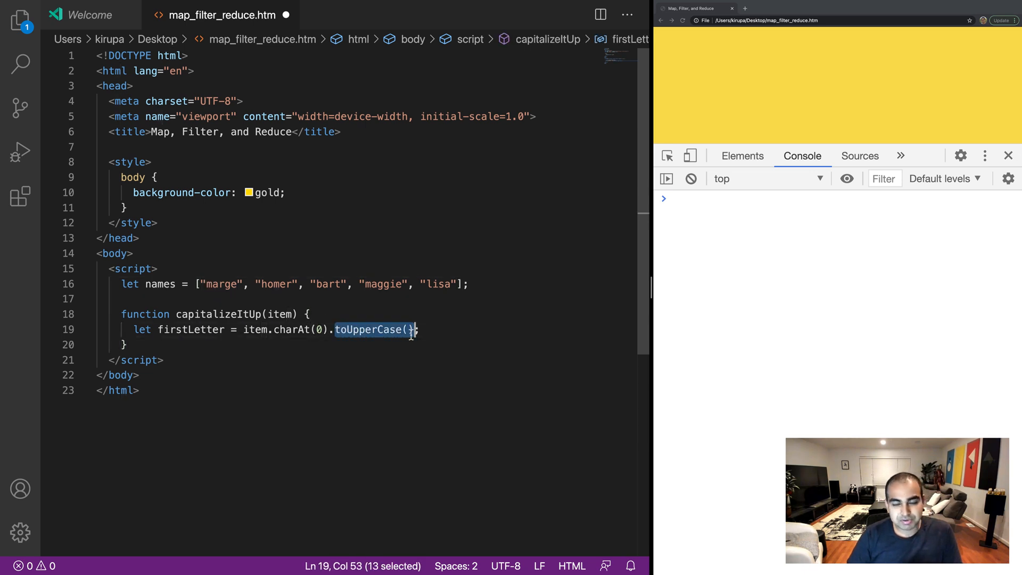
key("Enter")
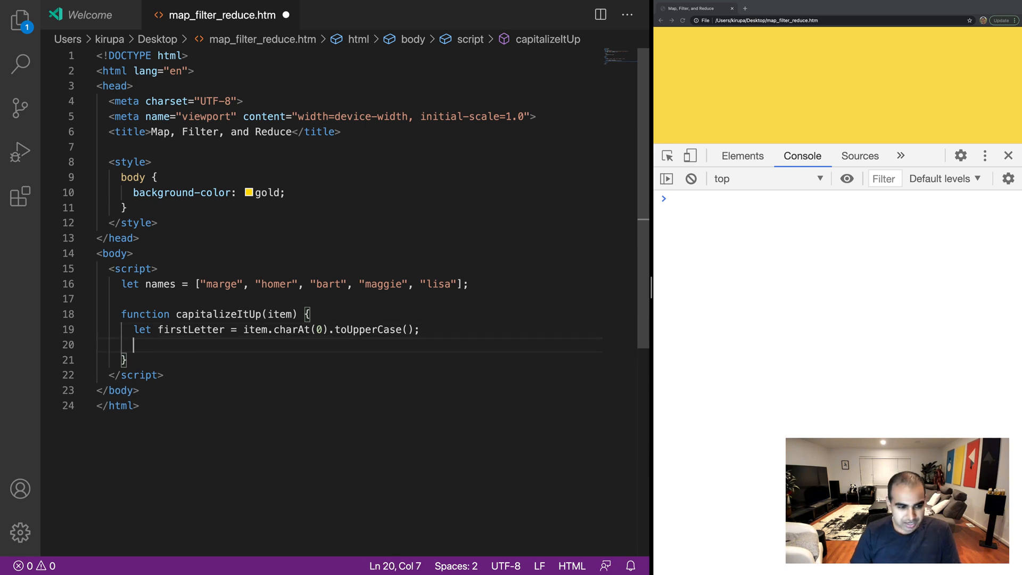
type("let remainingLetters =")
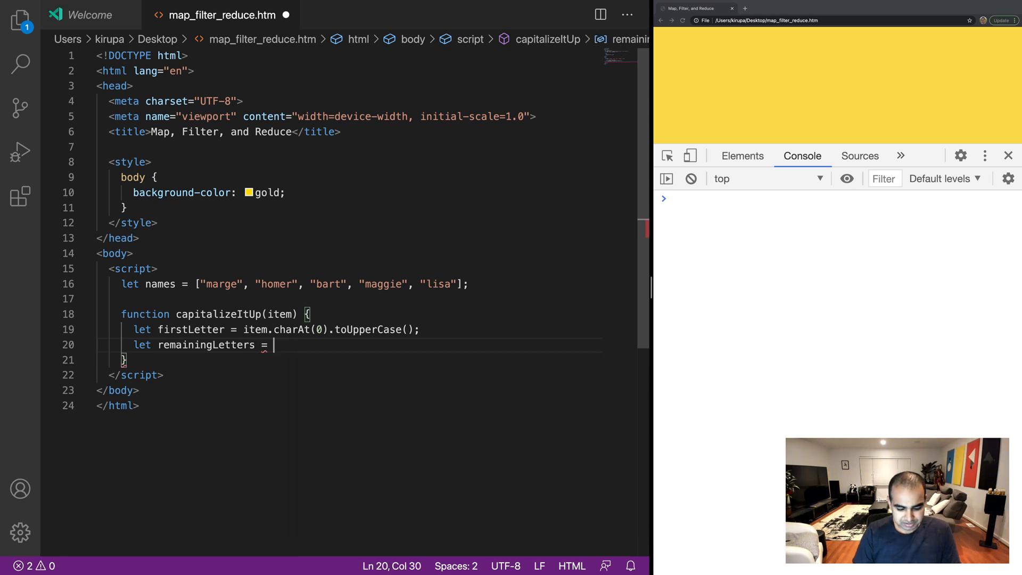
type("item.s")
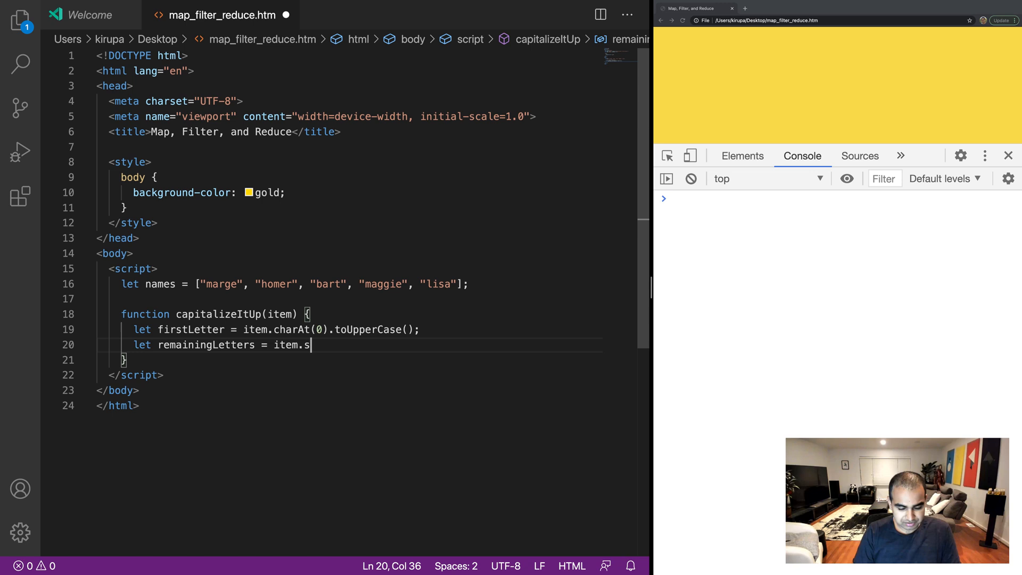
type("lice(1);")
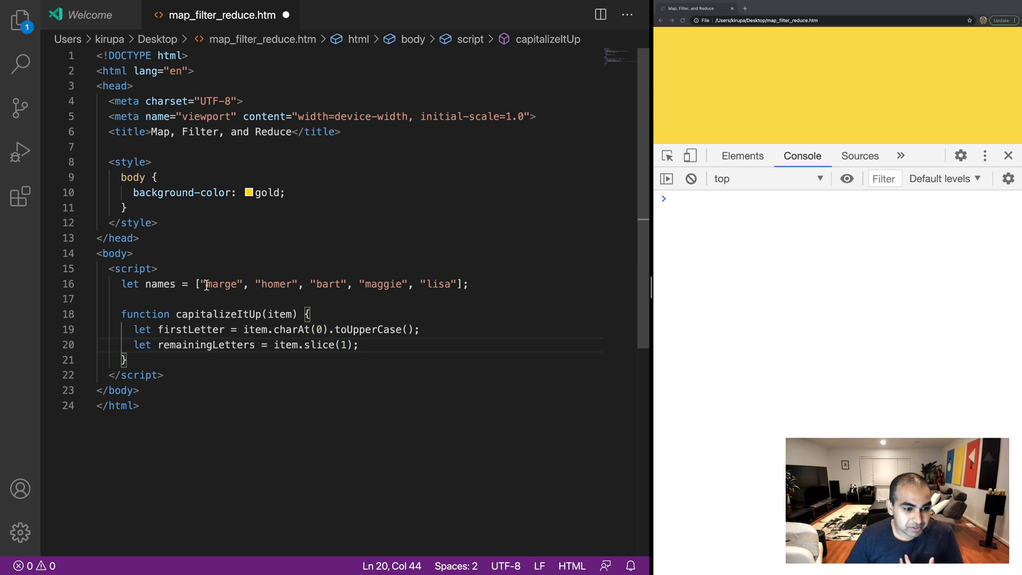
Step: Return firstLetter + remainingLetters to finish capitalizeItUp
double_click(223, 283)
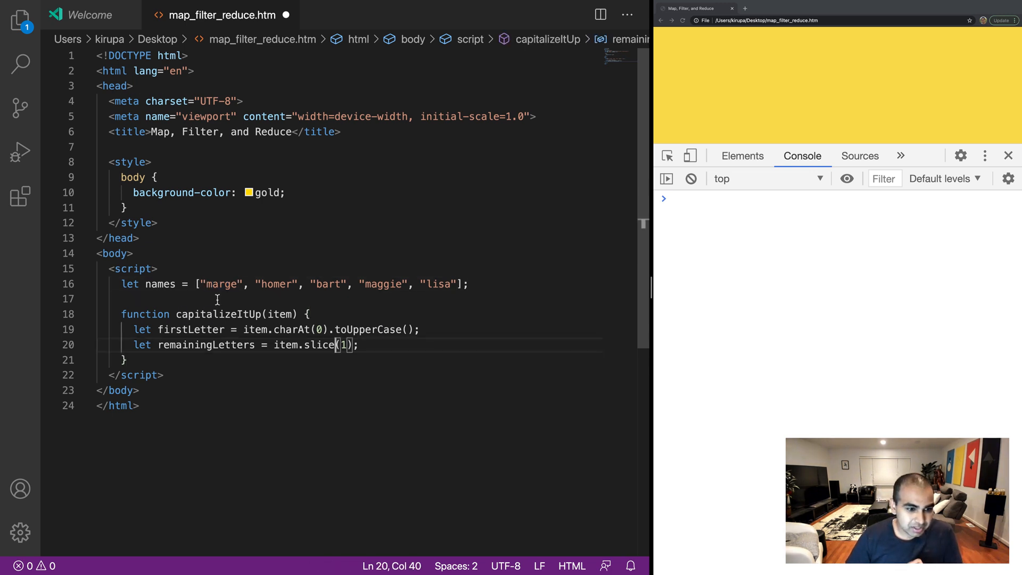
double_click(222, 284)
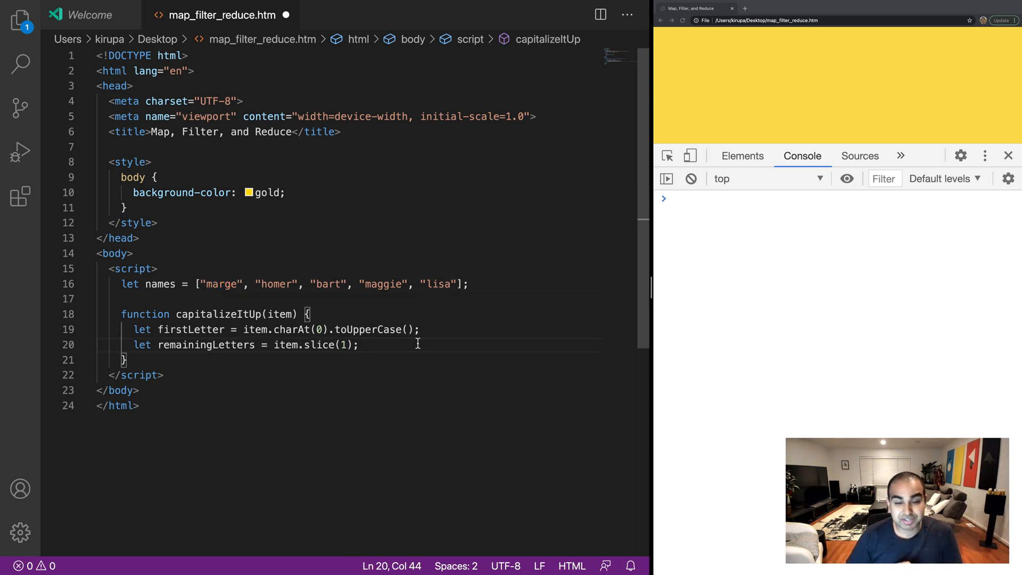
type("return firstLetter +")
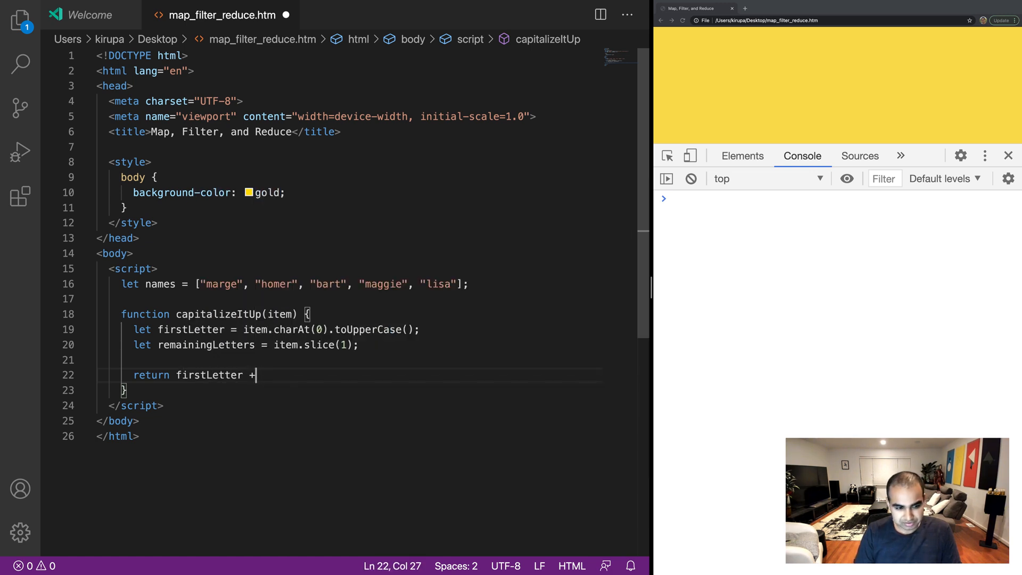
type("remainingLetters;")
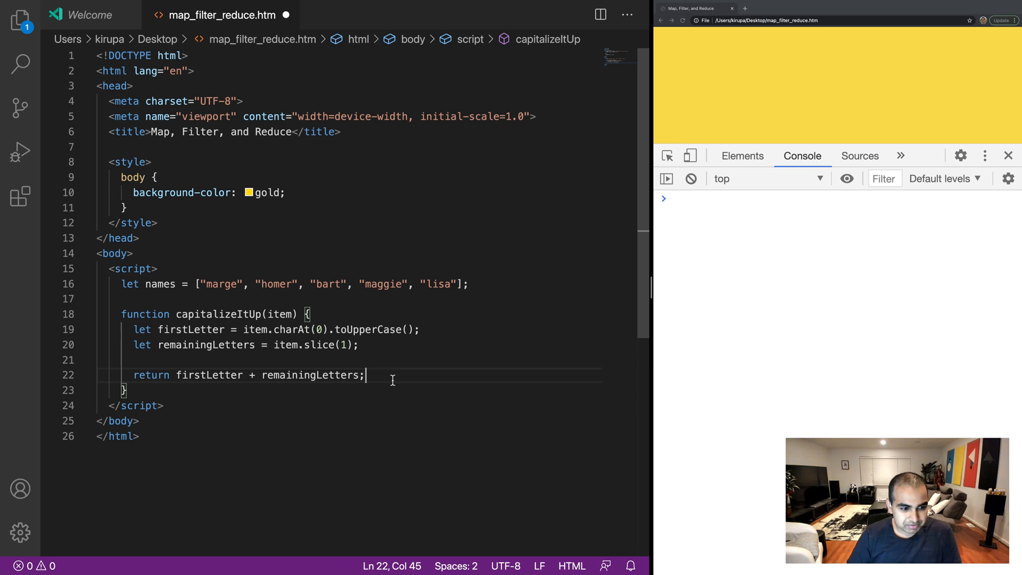
Step: Set newNames = names.map(capitalizeItUp) and console.log(newNames) below the function
key("Enter")
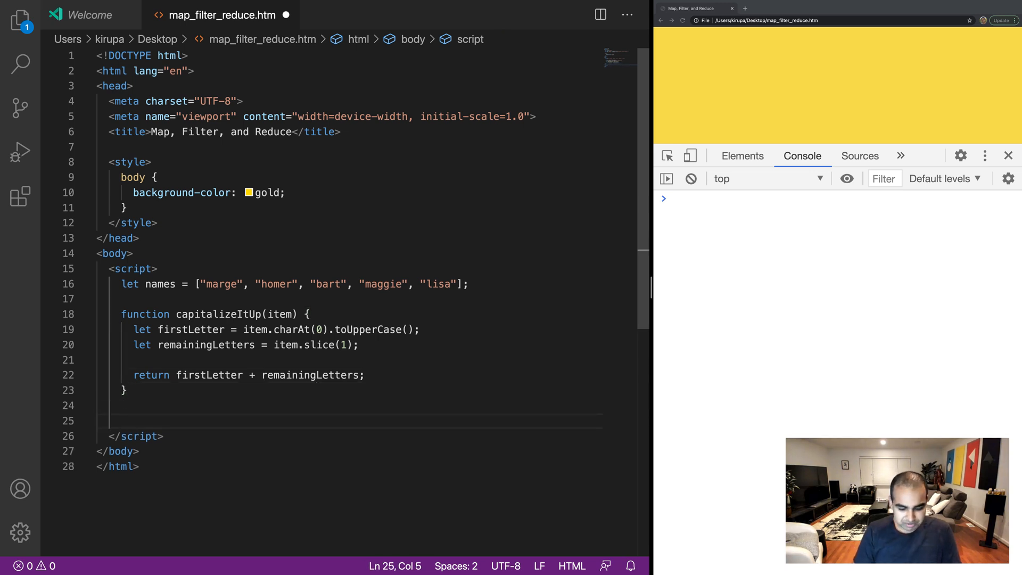
type("let newNames")
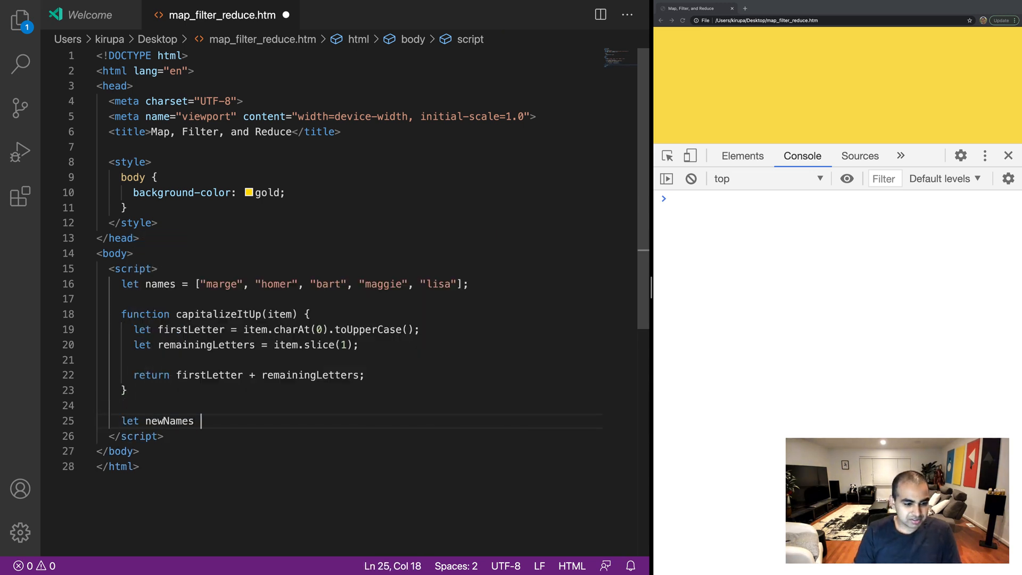
type("= names.map")
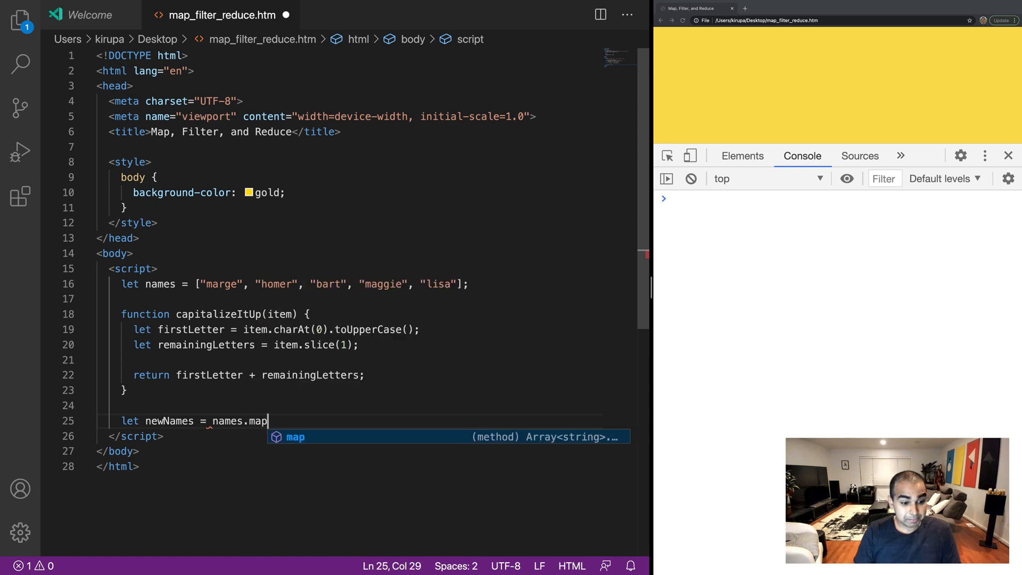
type("()")
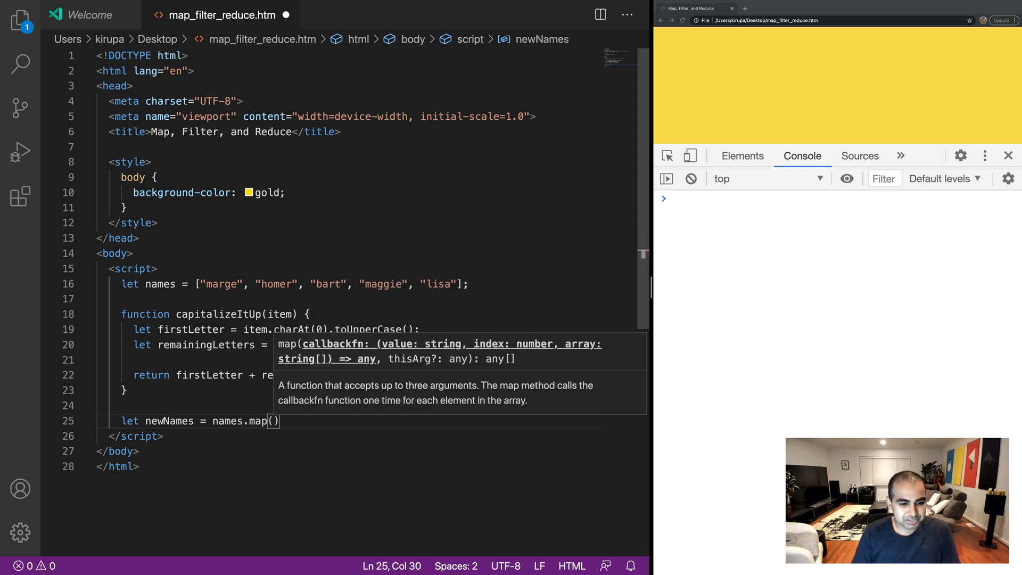
type("capt")
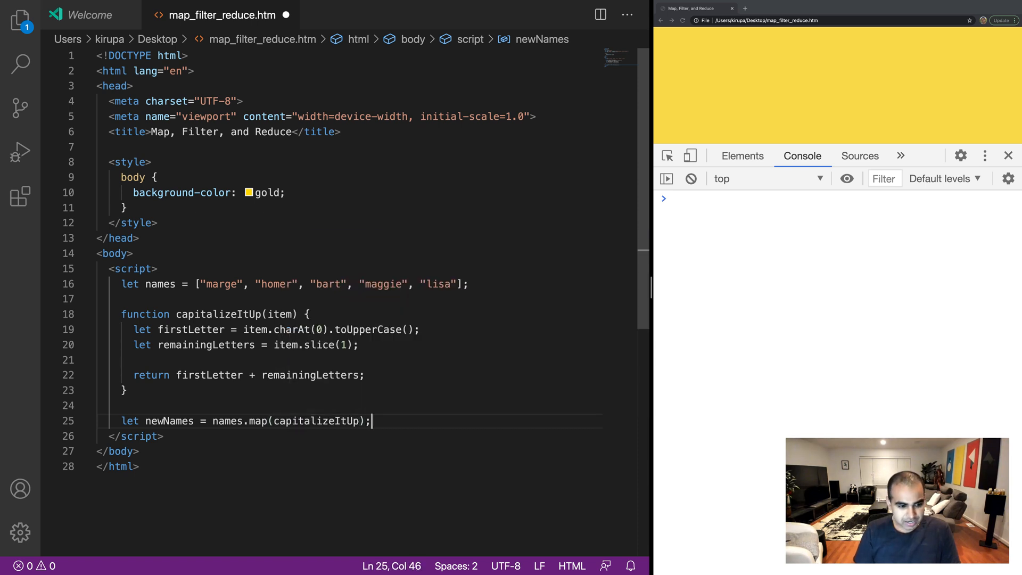
type("console.lo")
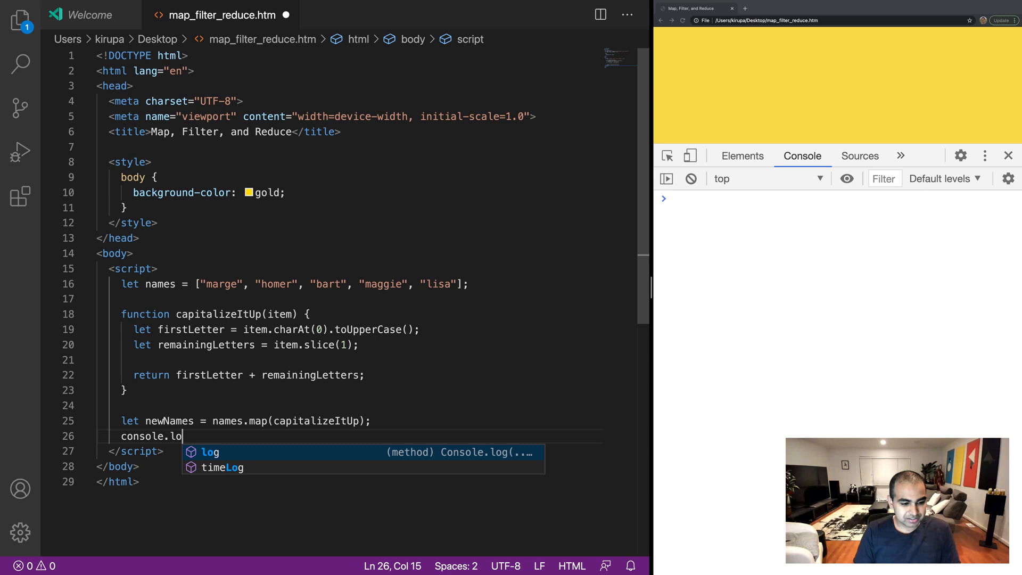
type("g(newNames);")
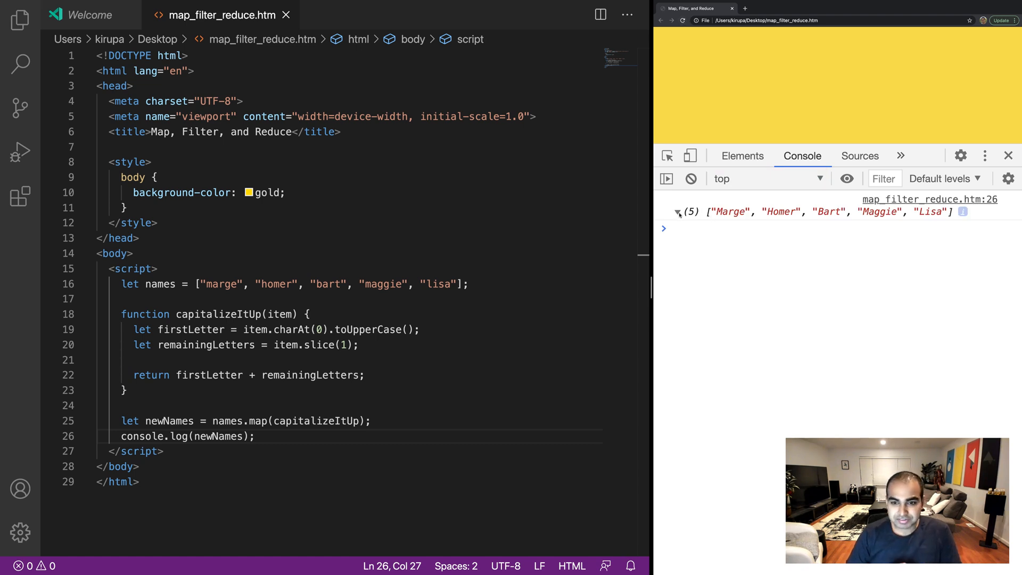
Step: Expand the logged Marge–Lisa array in the console and highlight map in the newNames line
left_click(677, 210)
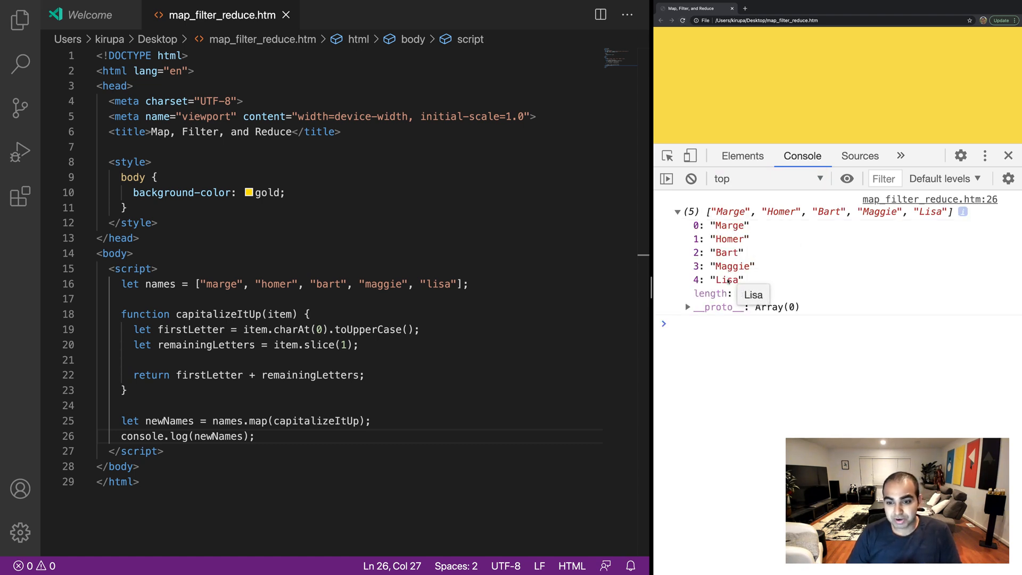
mouse_move(376, 250)
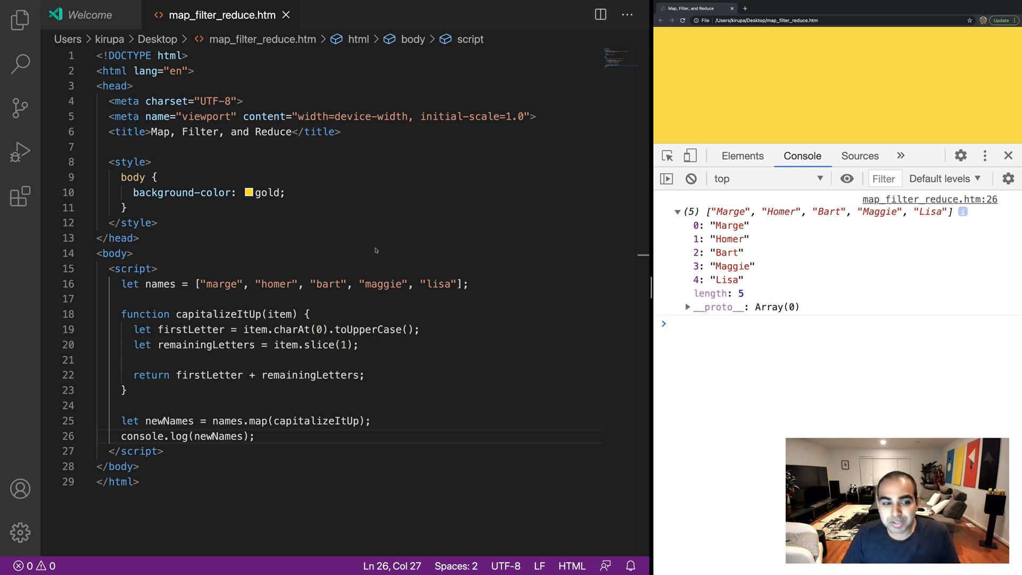
scroll("down", 3)
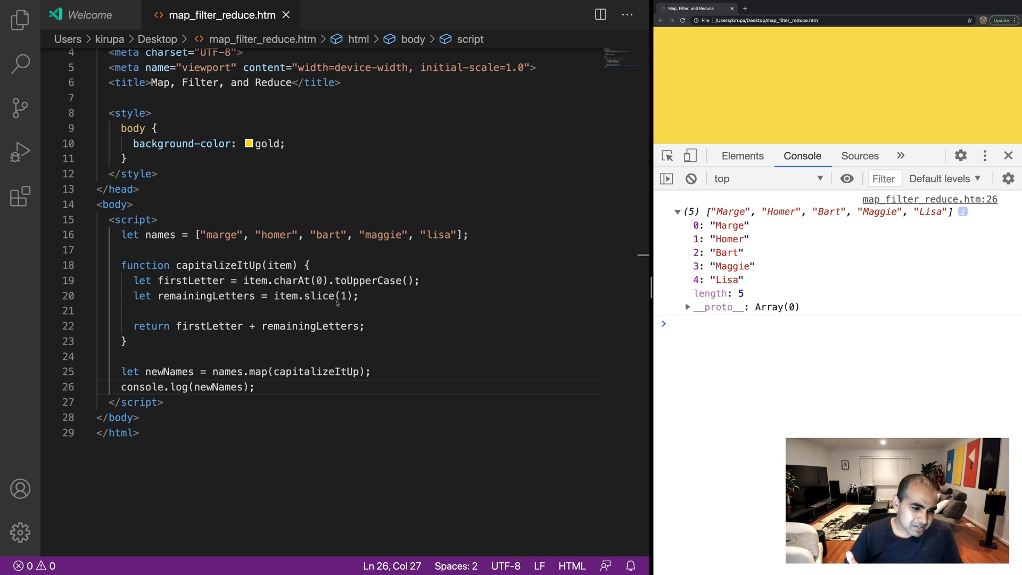
mouse_move(202, 307)
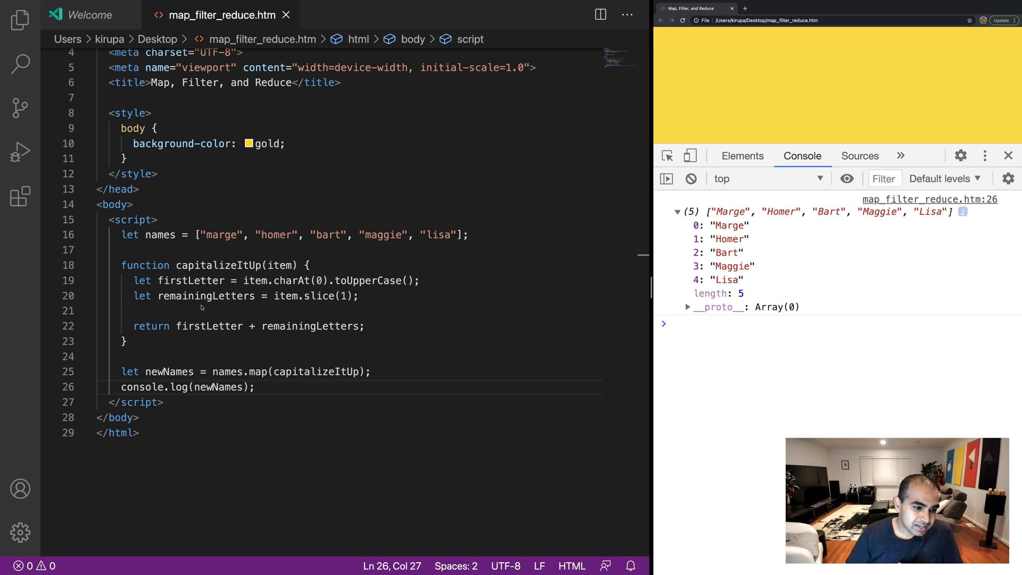
left_click_drag(116, 265, 127, 340)
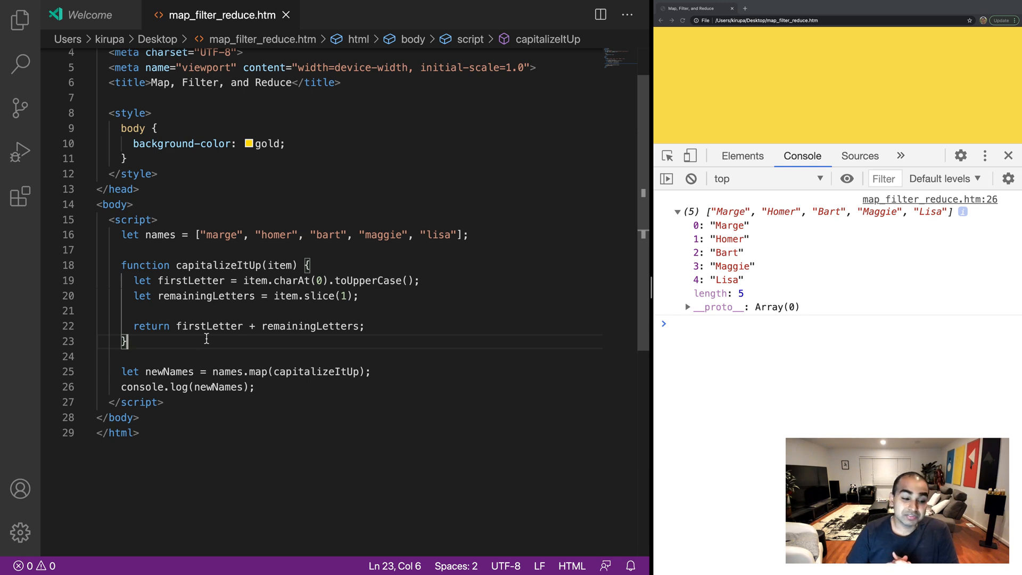
double_click(258, 371)
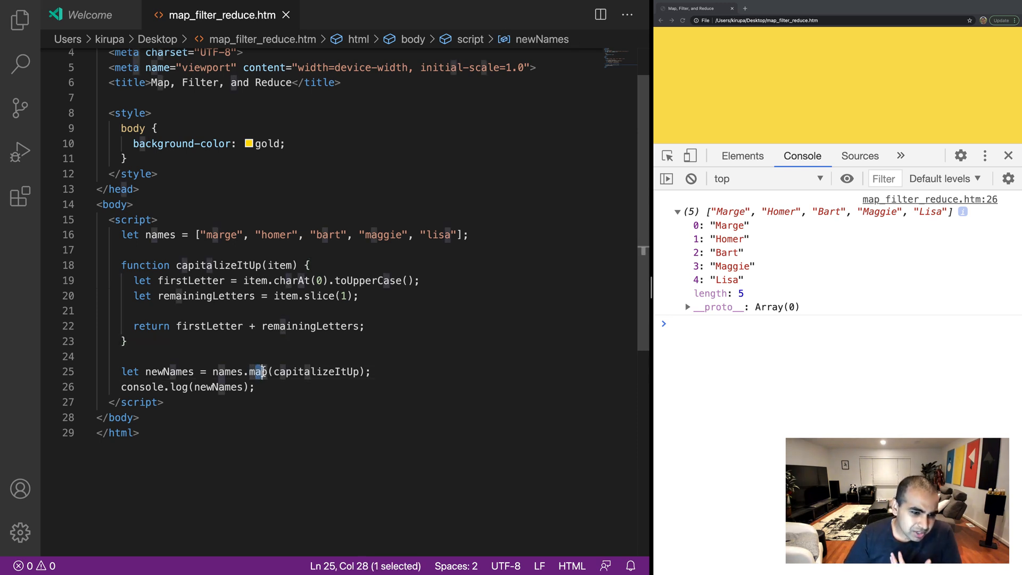
left_click(382, 371)
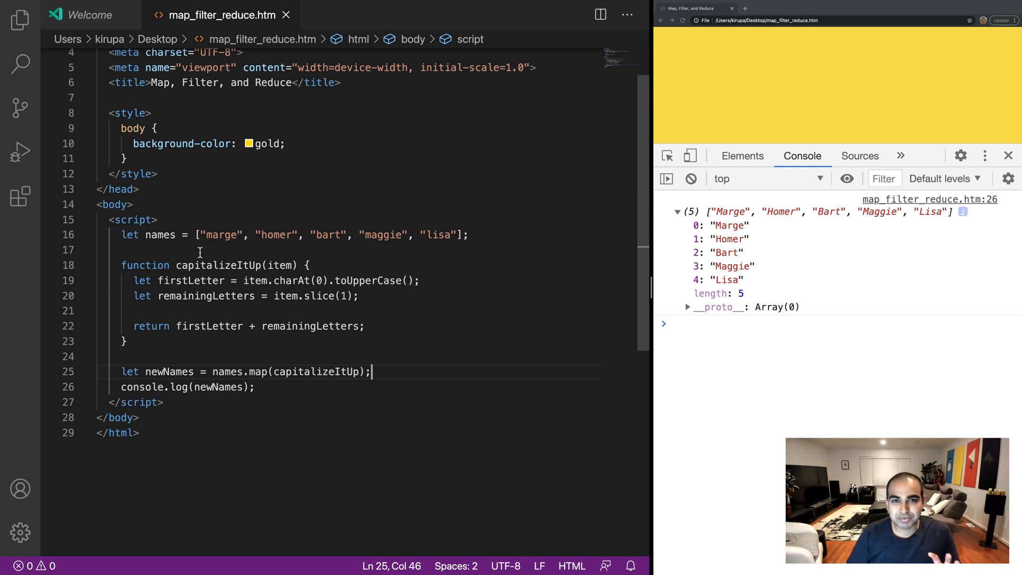
mouse_move(369, 252)
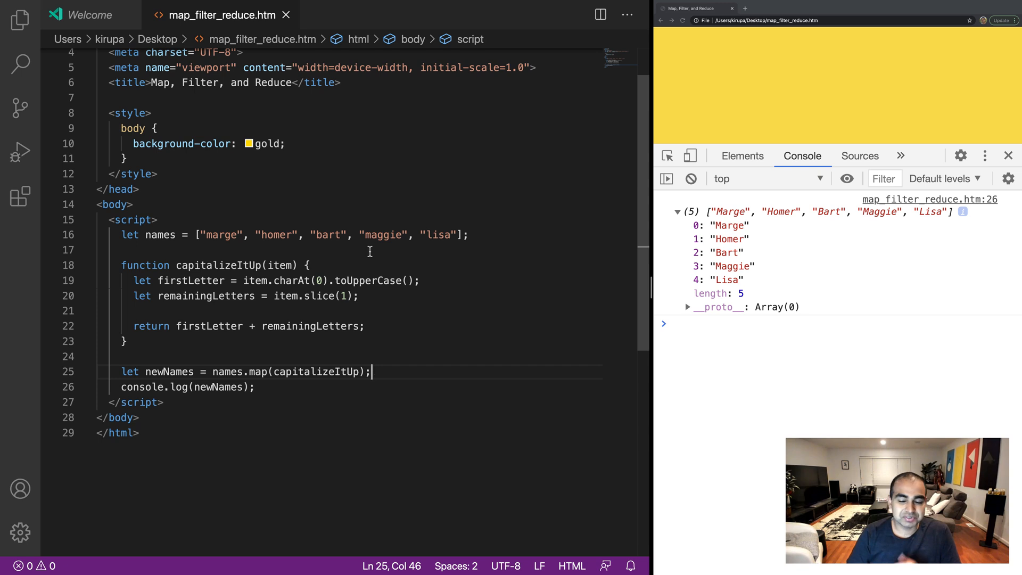
mouse_move(367, 253)
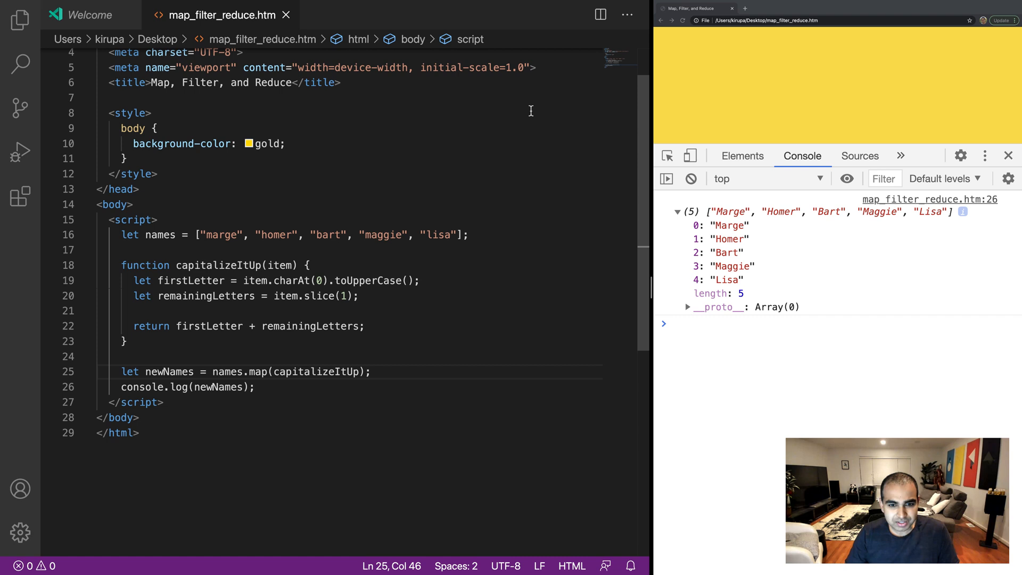
mouse_move(312, 234)
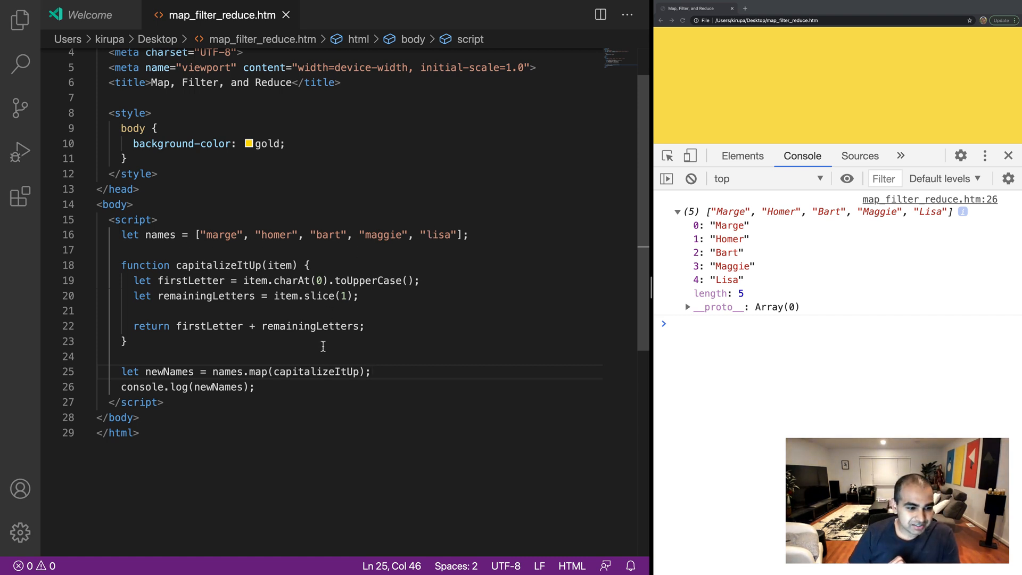
Step: Replace the old script with let numbers = [1, 2, ... 12]; and a new line
left_click_drag(171, 265, 127, 341)
type("let numbers")
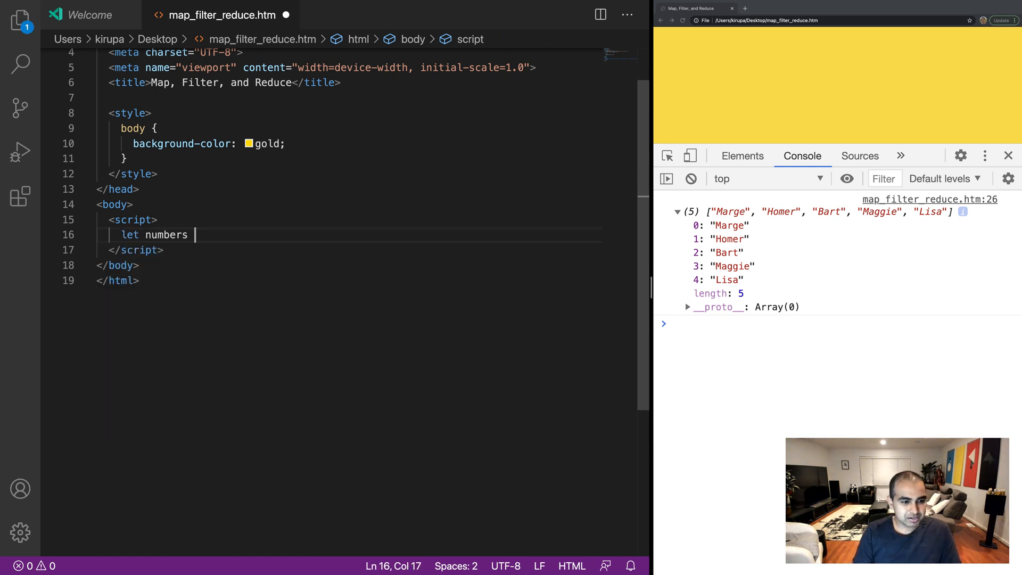
type("= []")
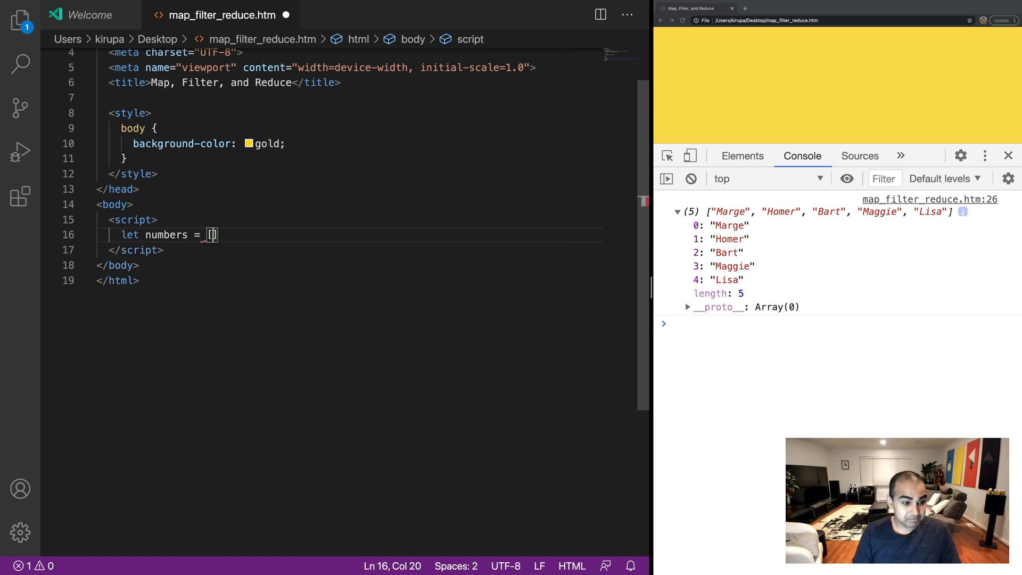
type("1, 2,")
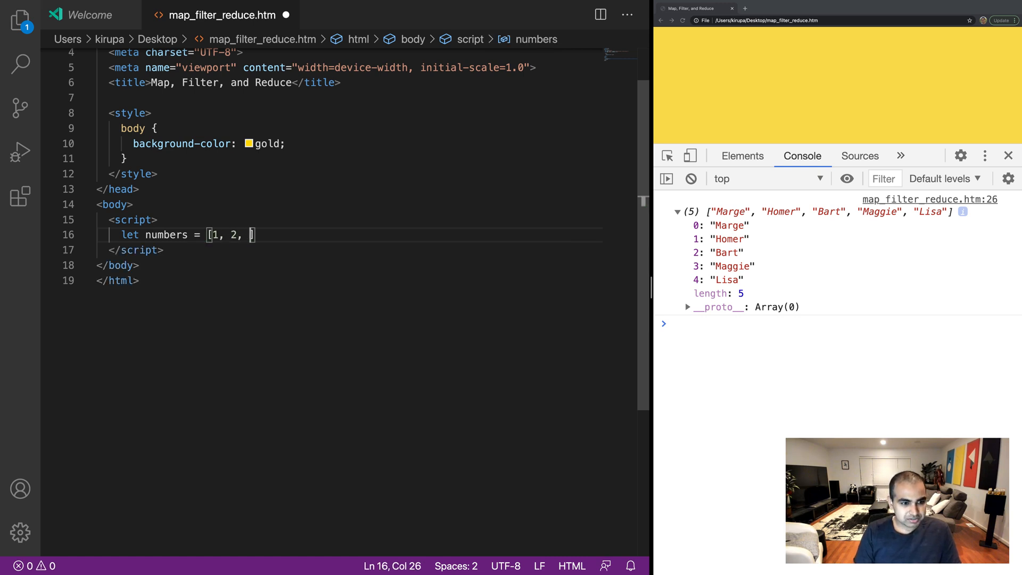
type("3, 4, 5, 6, 7, 8")
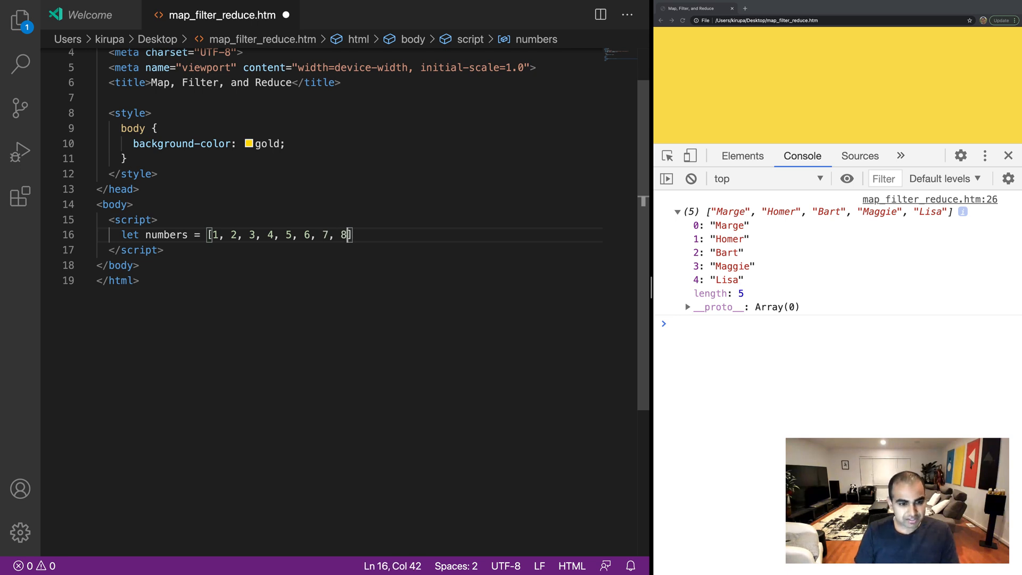
type(", 9, 10")
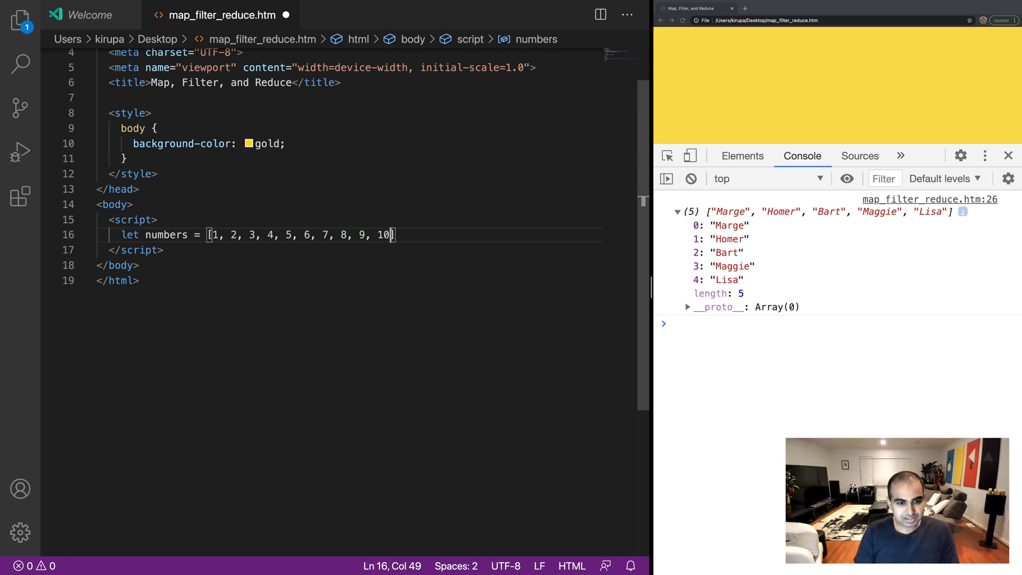
type(", 11, 12")
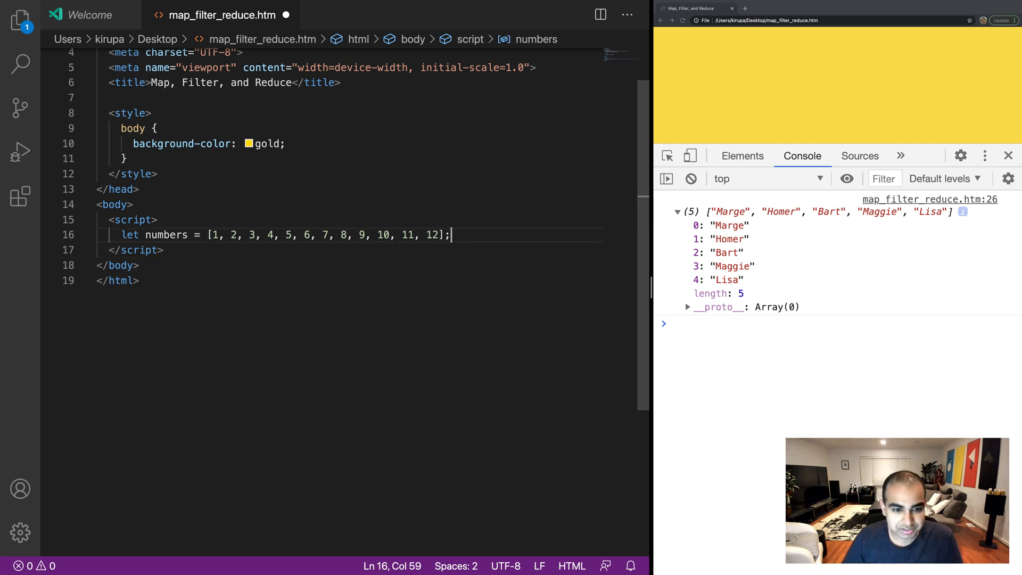
key("Enter")
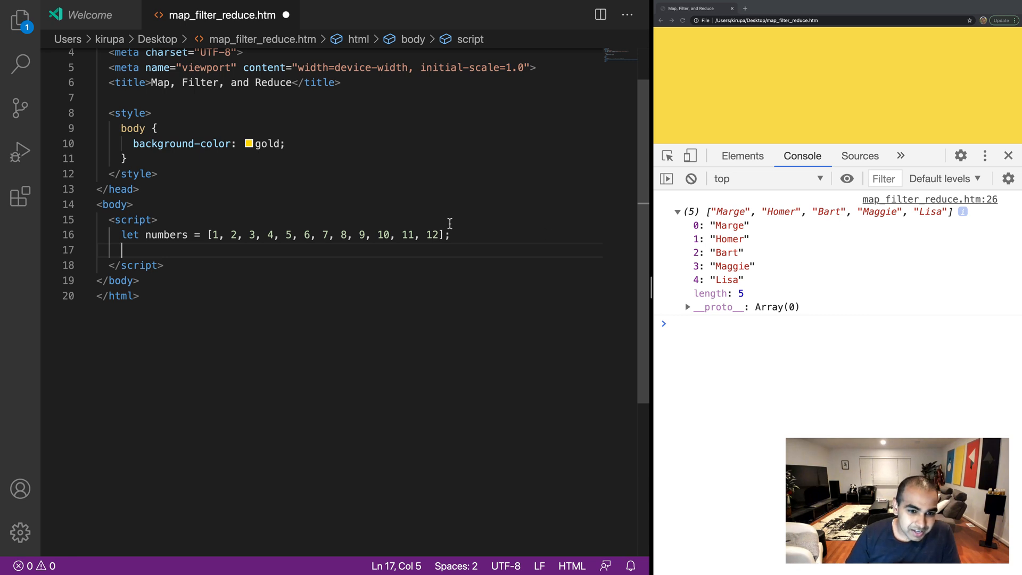
Step: Write function evenOnly(item) returning (item % 2 == 0) below the numbers array
key("Enter")
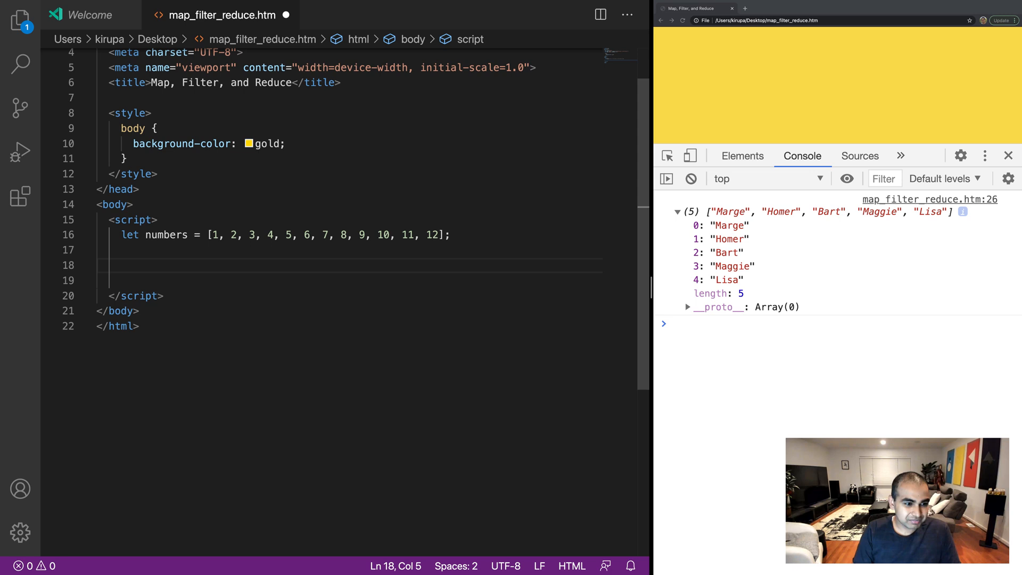
type("function even0")
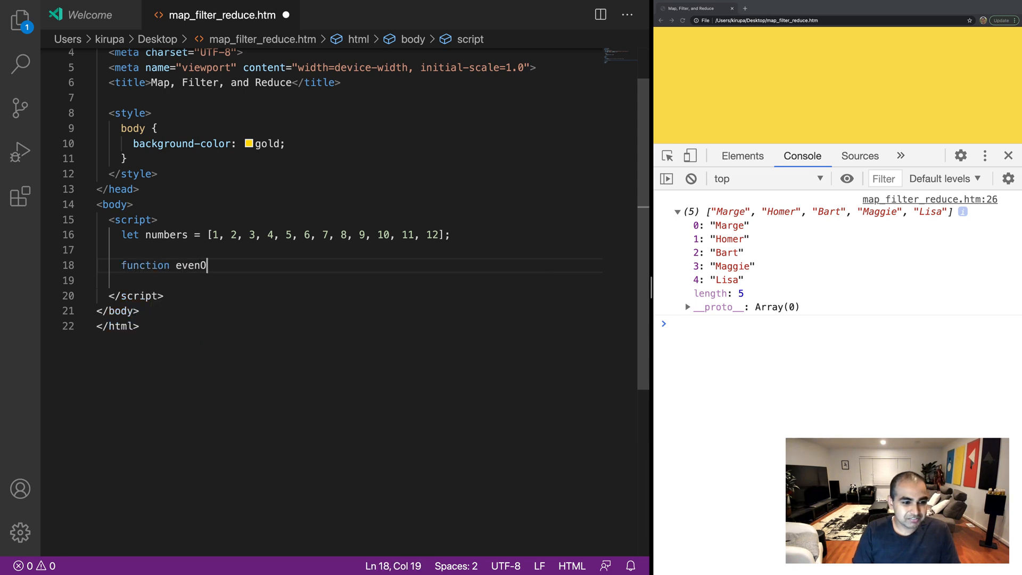
type("nly(item)")
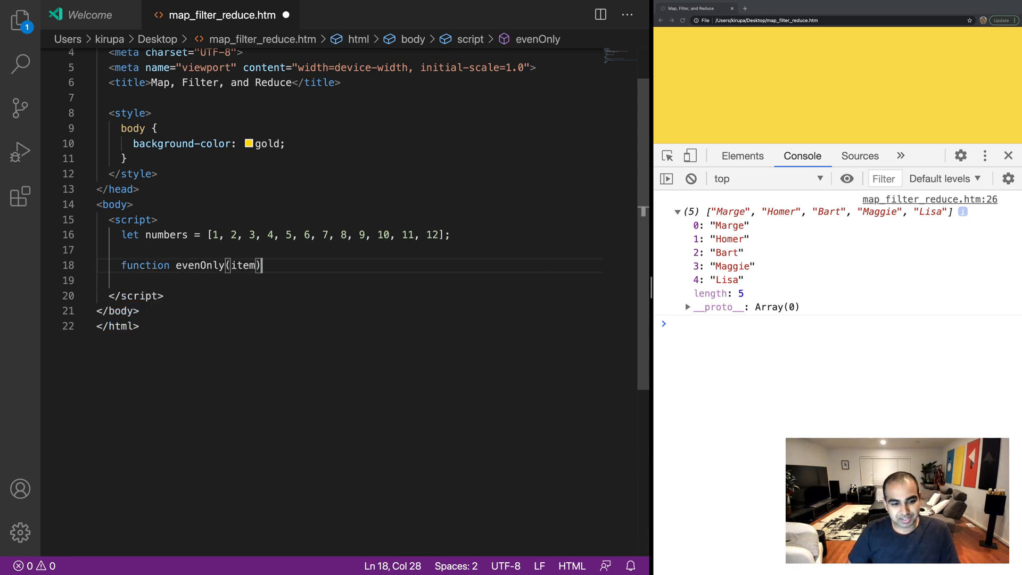
type("{")
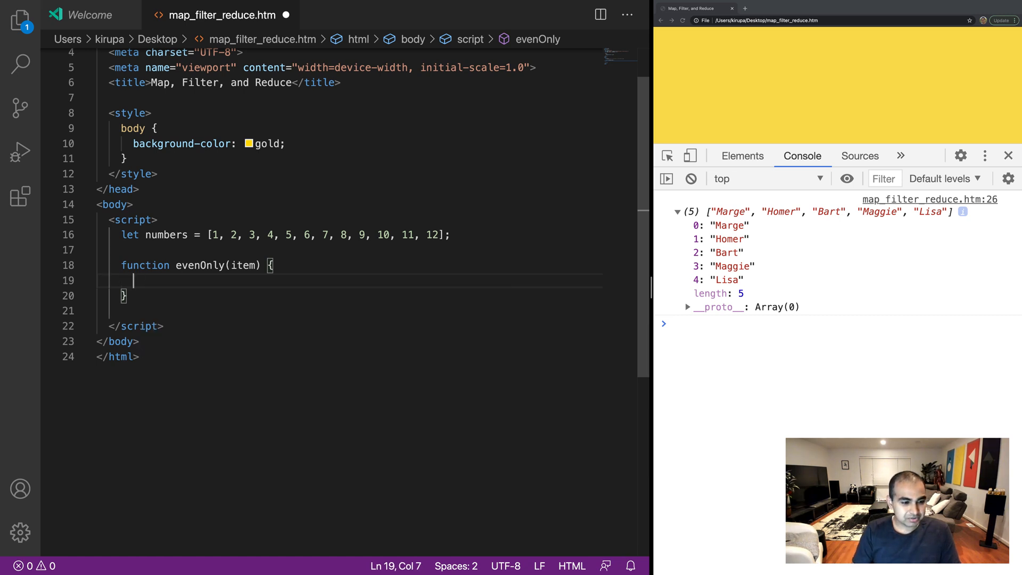
type("re")
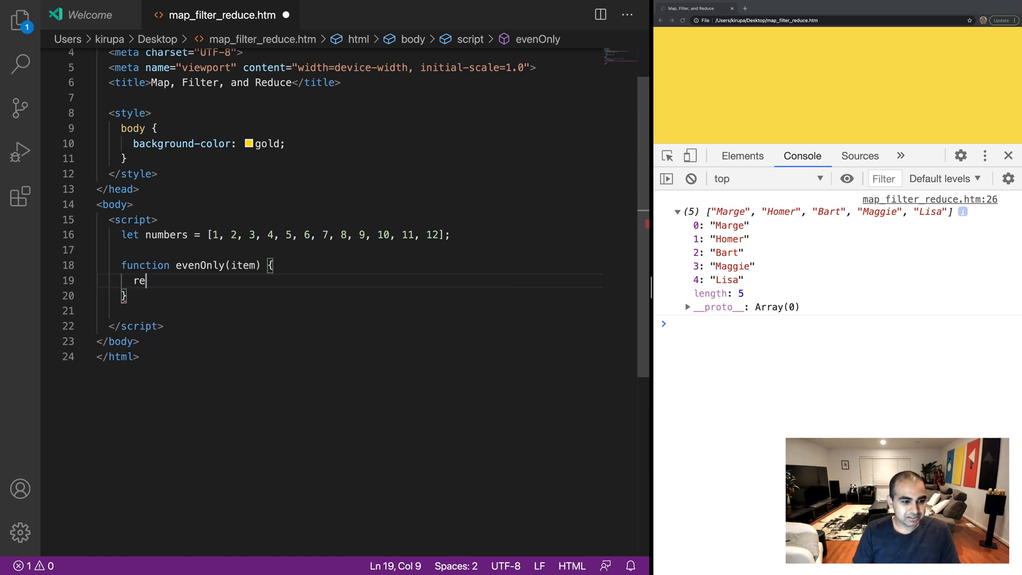
type("turn ()")
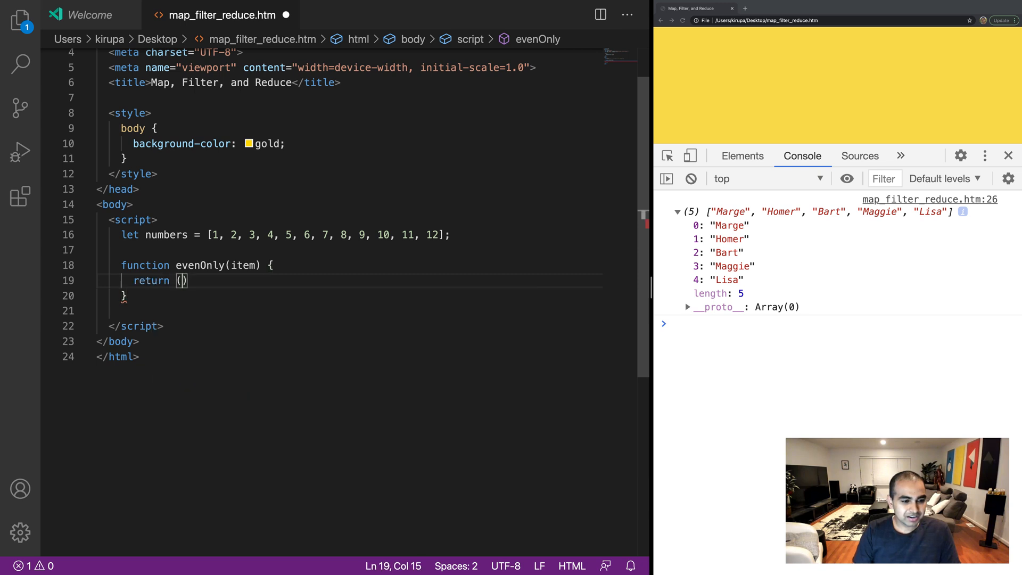
type("item %")
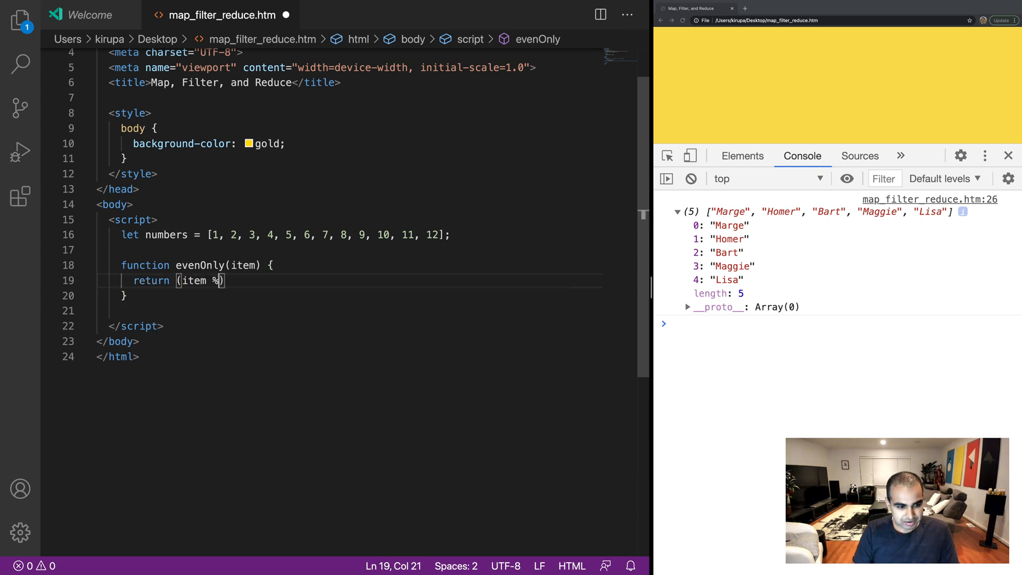
type("2")
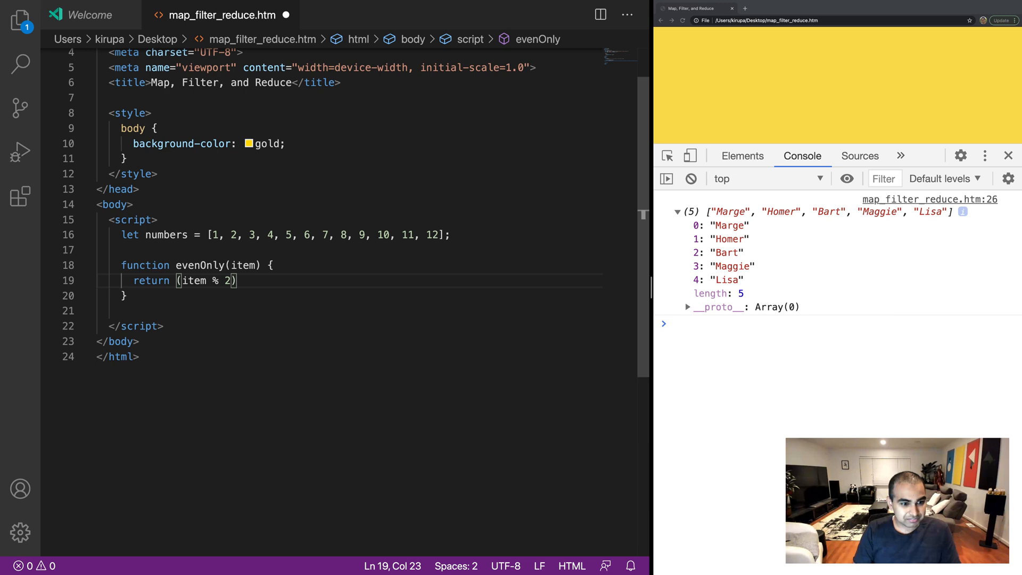
type("==0")
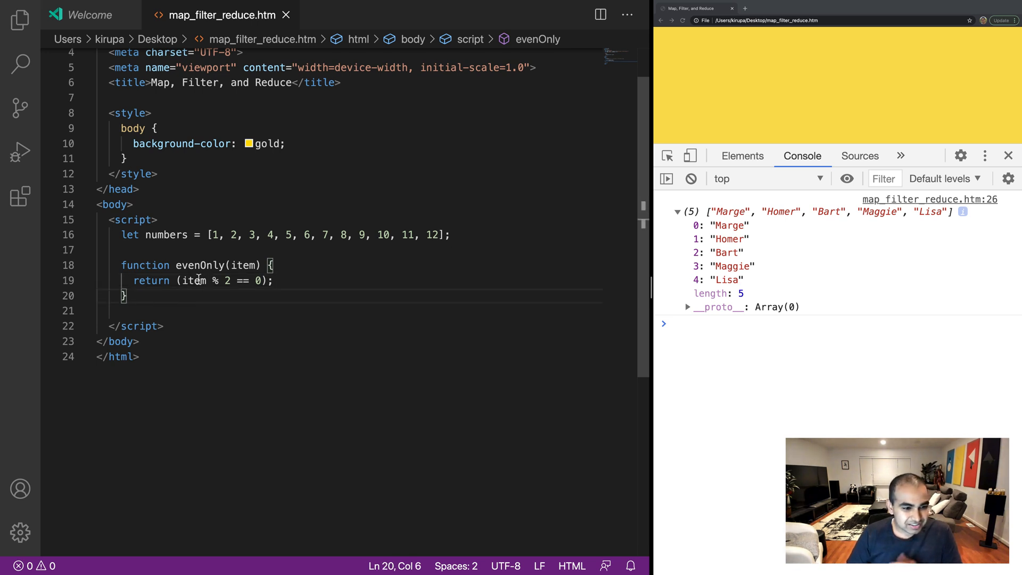
mouse_move(195, 296)
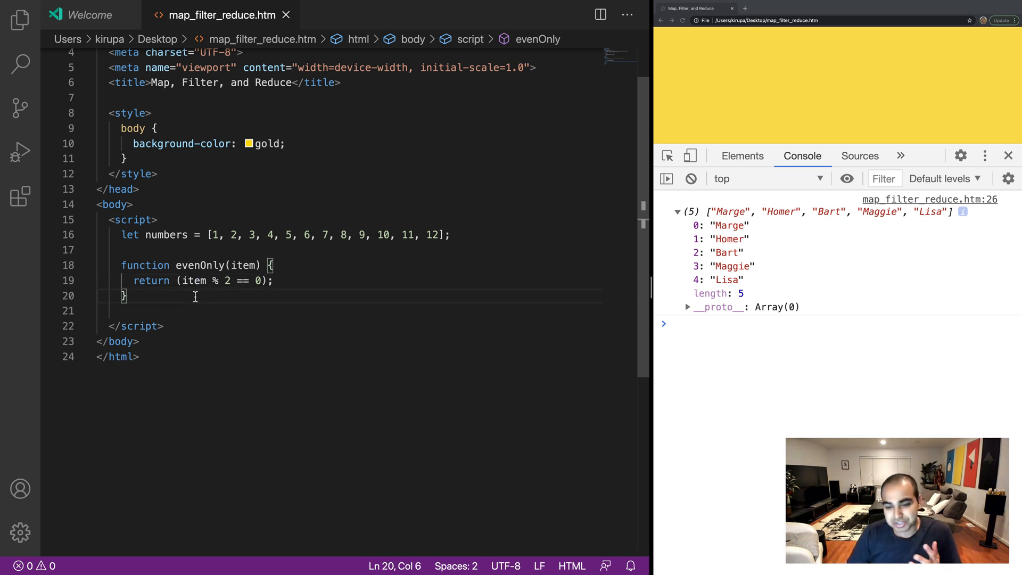
Step: Set evenNumbers = numbers.filter(evenOnly) and console.log(evenNumbers)
key("Enter")
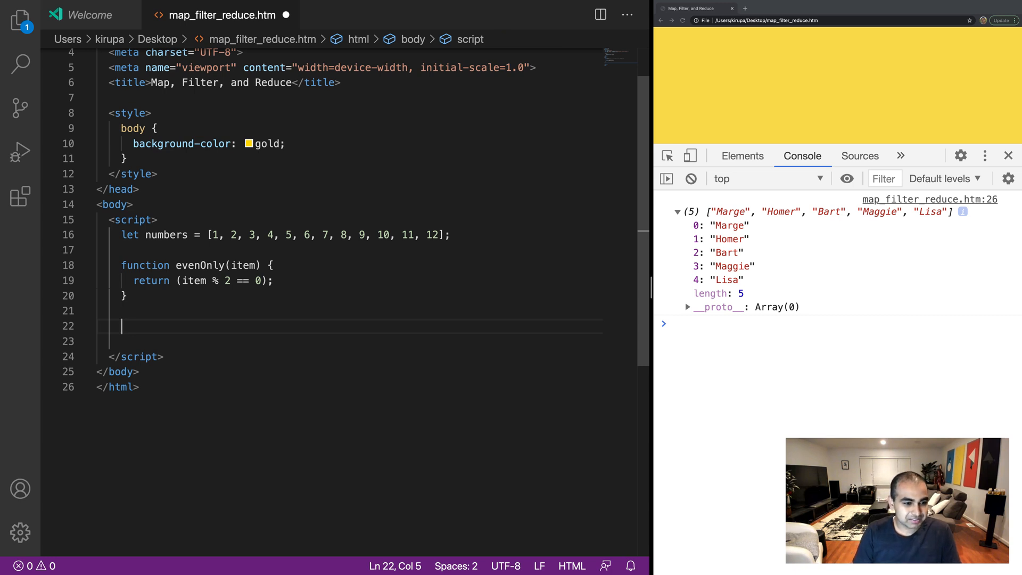
type("le")
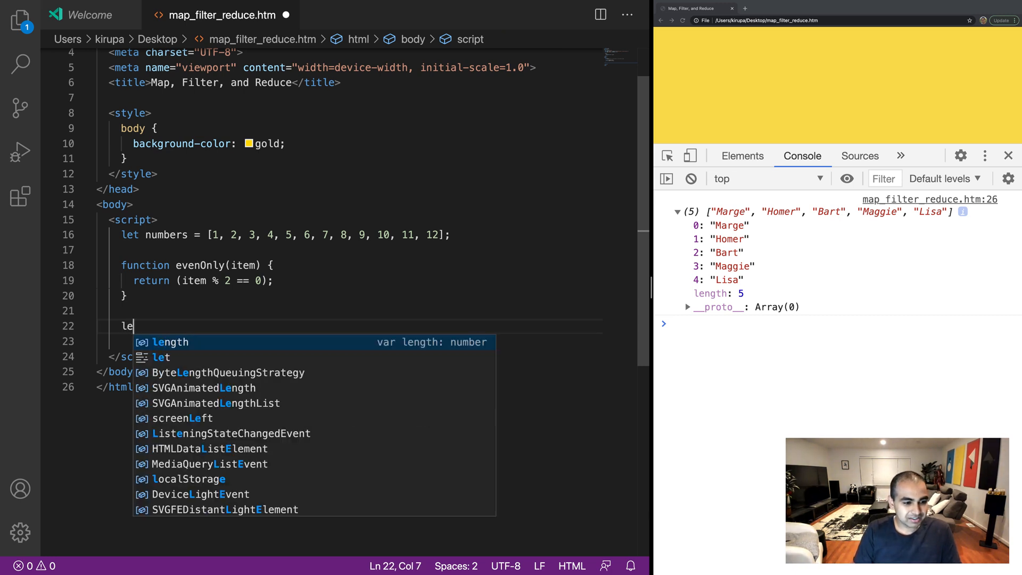
type("t evenNumbers =")
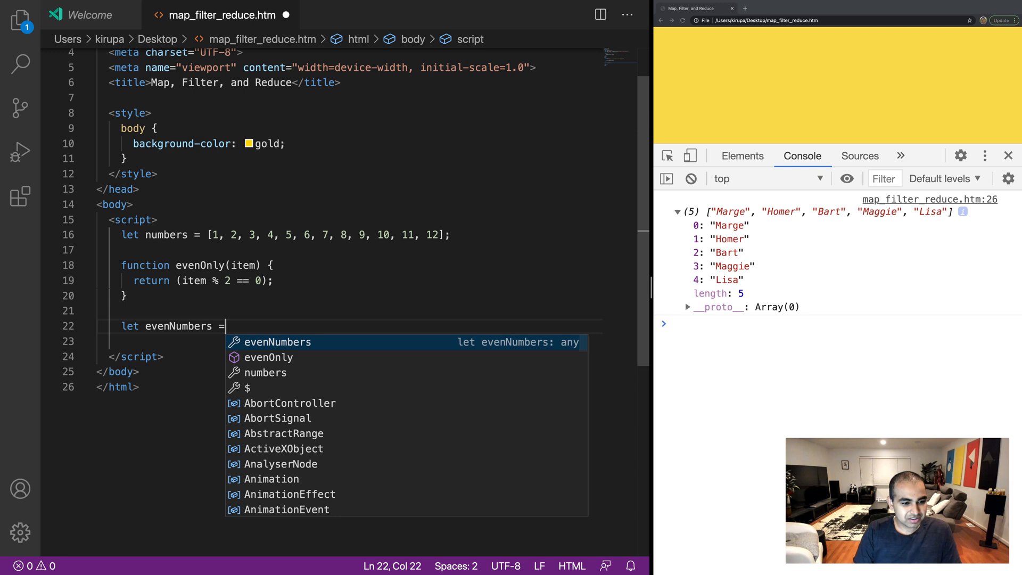
type("numbers.")
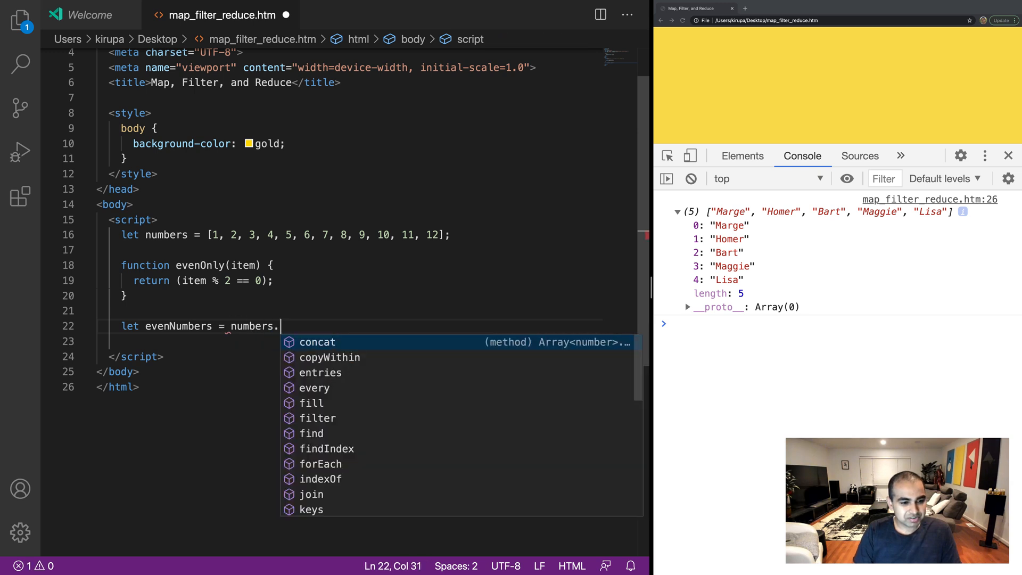
type("filter(e")
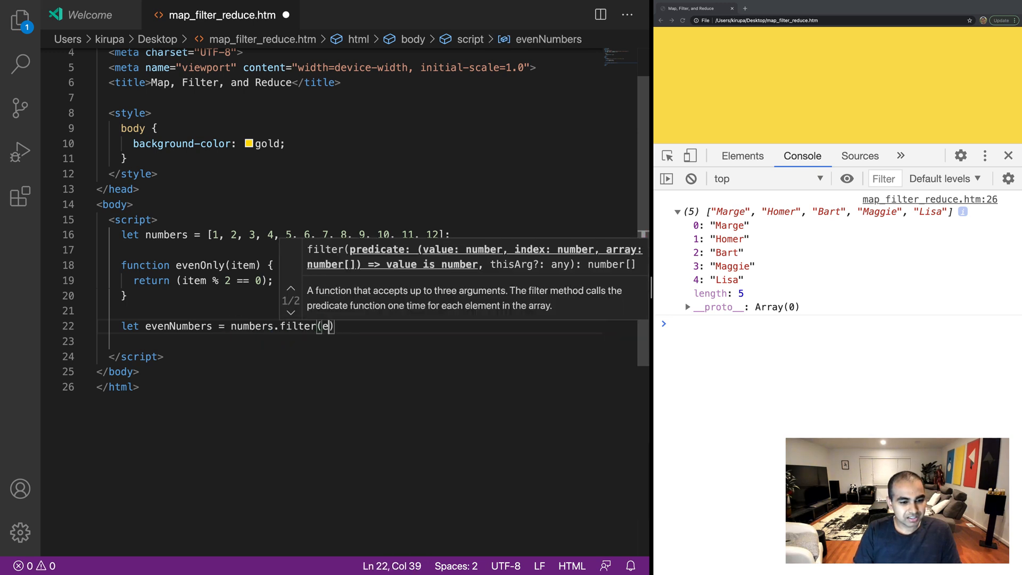
type("venOnly")
left_click(367, 340)
type("c")
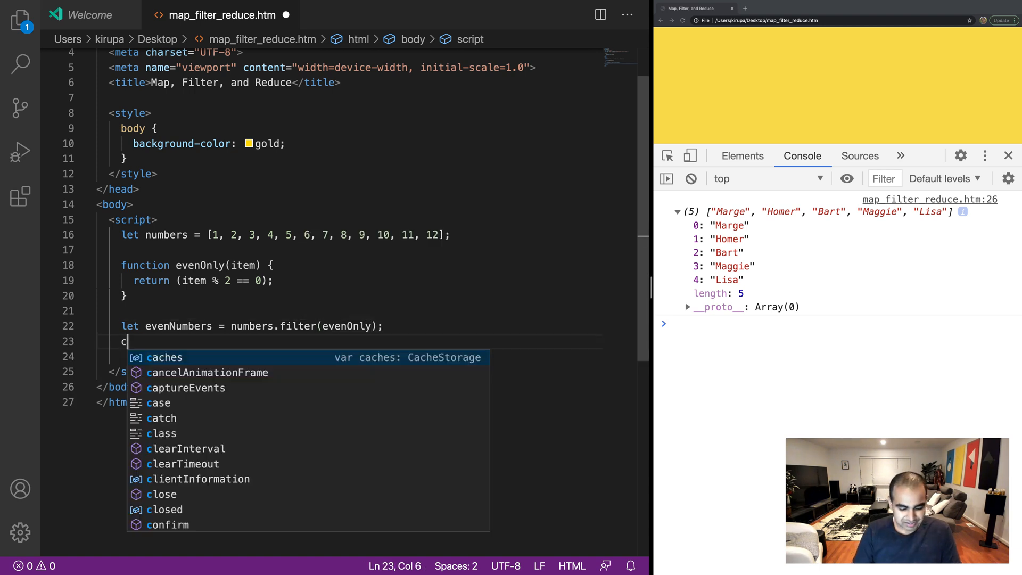
type("onsole.log(evenNumbers);")
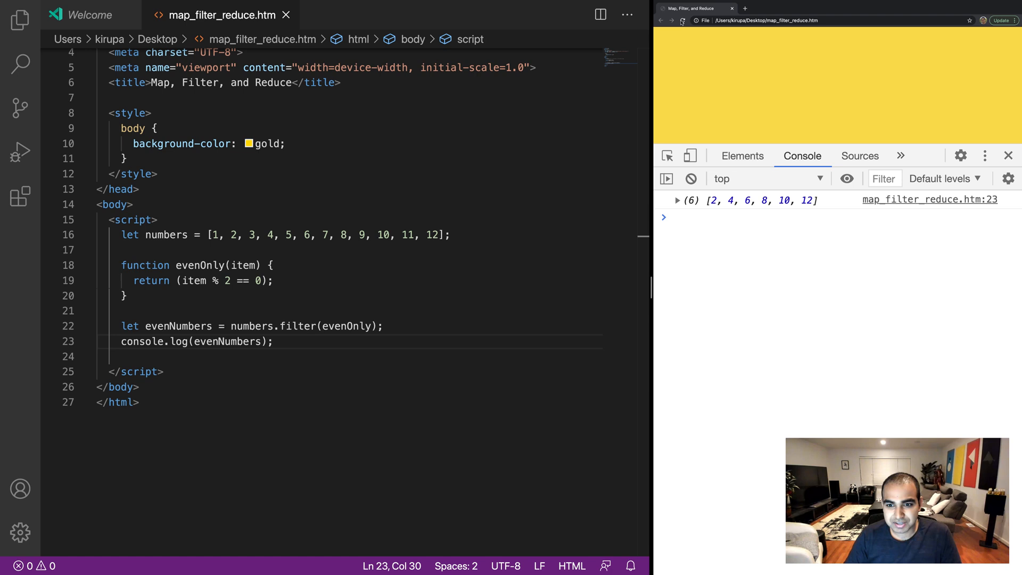
Step: Expand the logged evenNumbers array and review the evenOnly condition and filter call
left_click(677, 200)
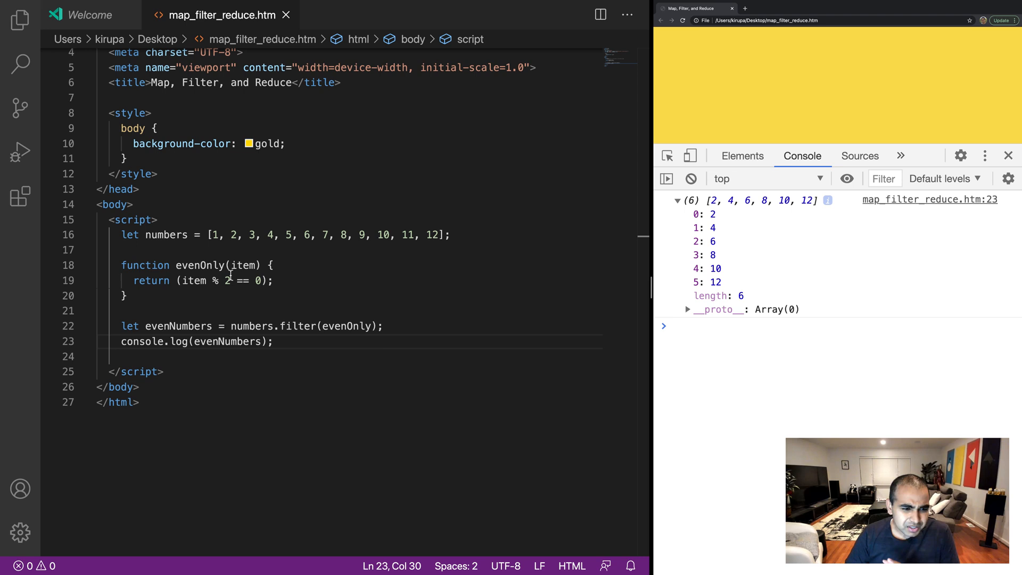
left_click(192, 281)
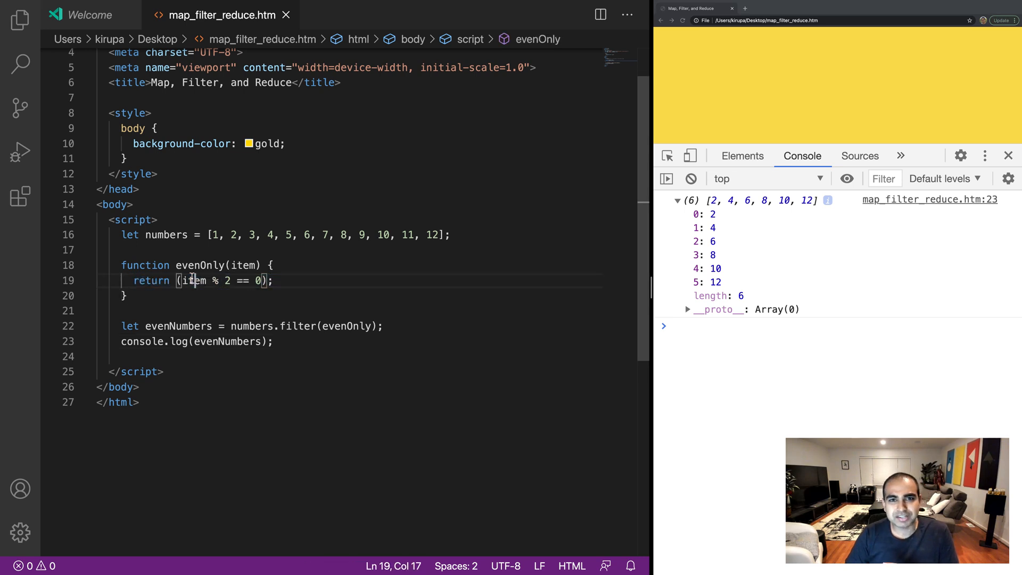
left_click(291, 281)
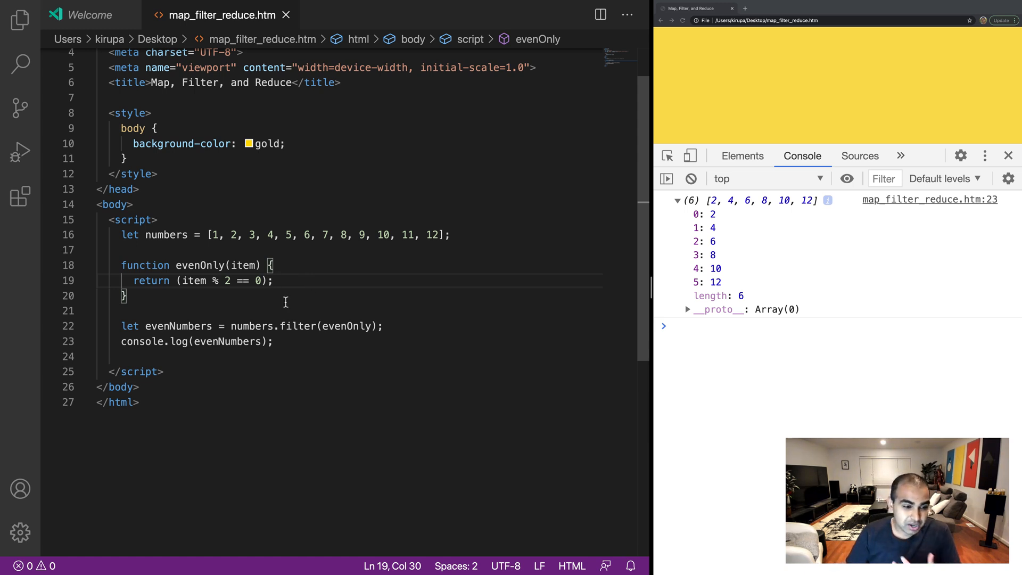
double_click(347, 326)
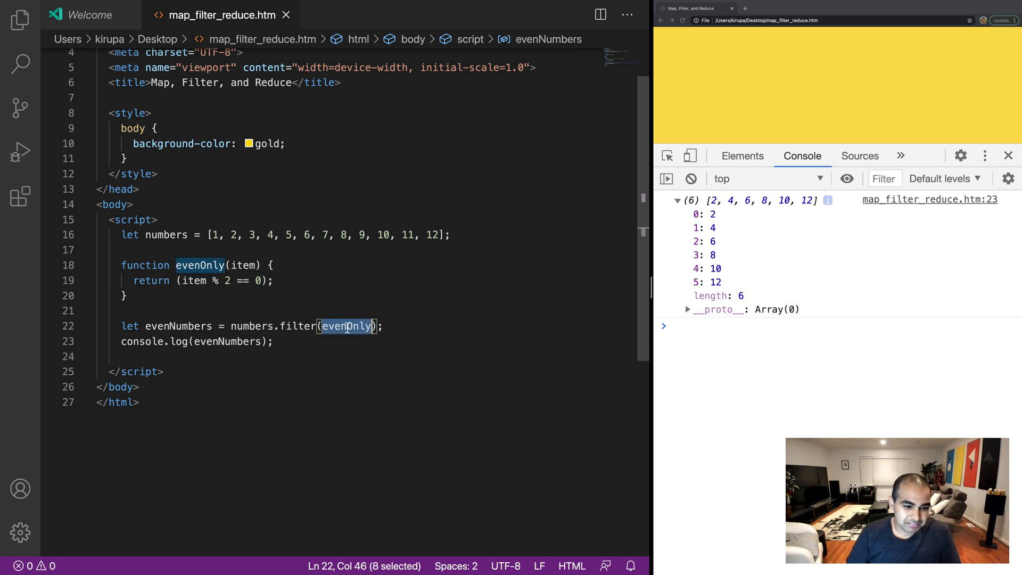
left_click(401, 326)
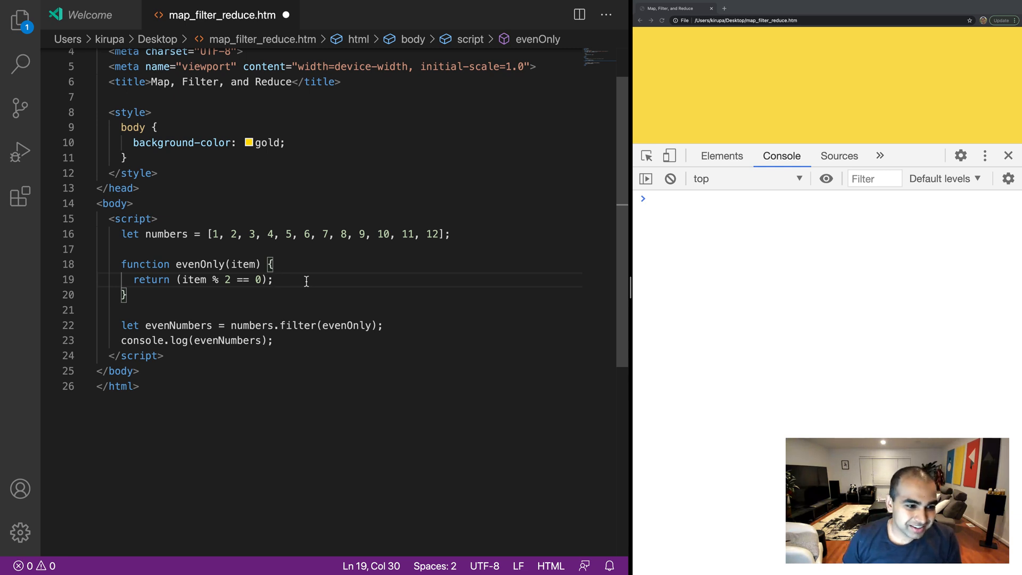
Step: Delete the evenOnly function, filter and log lines, then begin a new function
left_click_drag(120, 249, 273, 340)
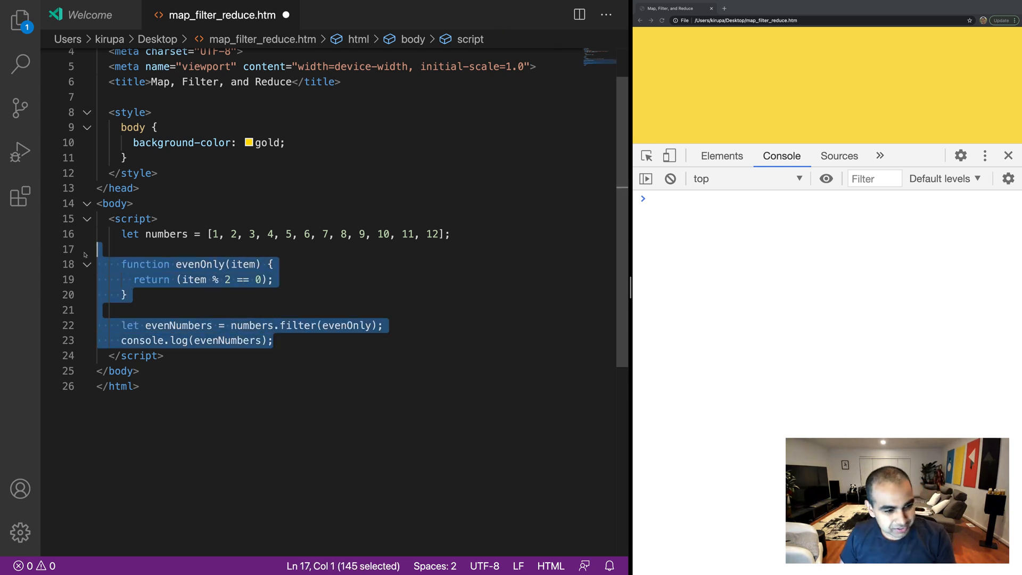
key("Delete")
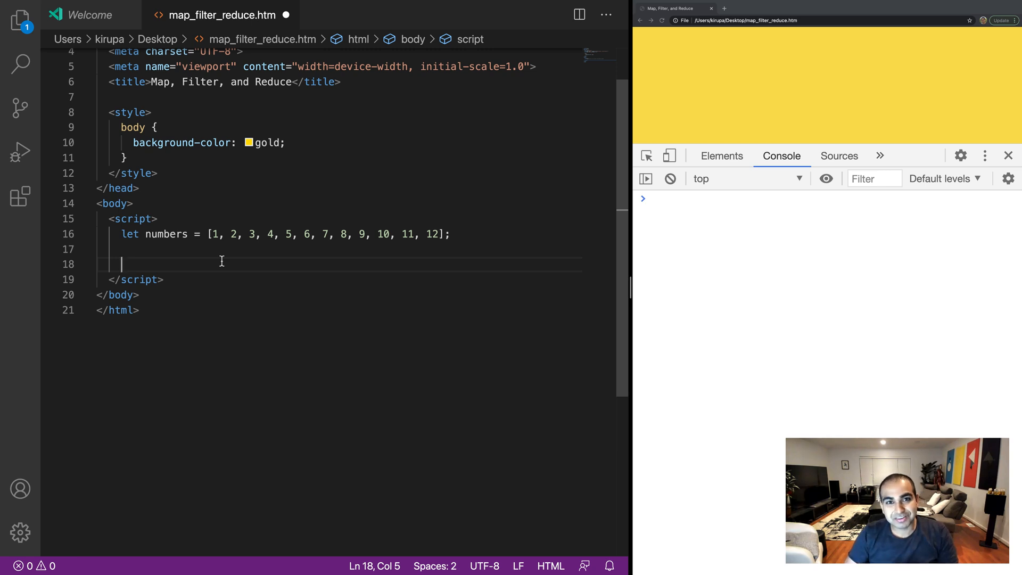
type("function add")
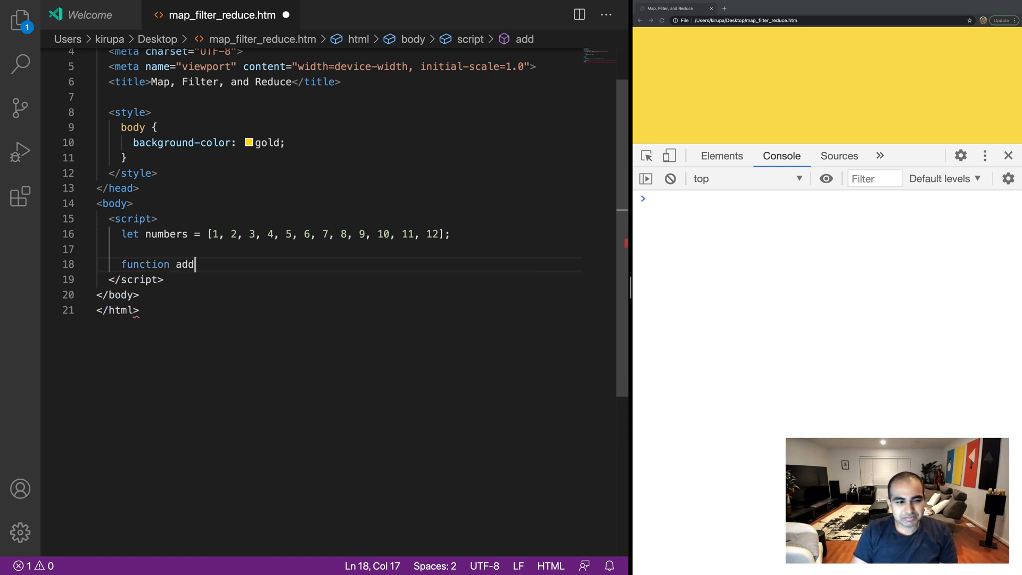
Step: Complete function add(total, item) returning total + item
type("()")
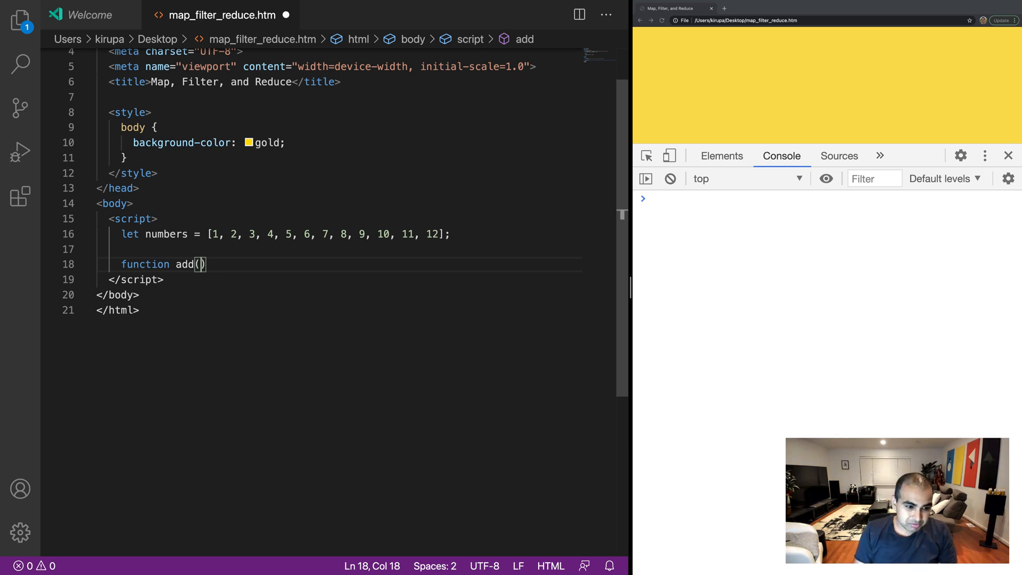
type("total")
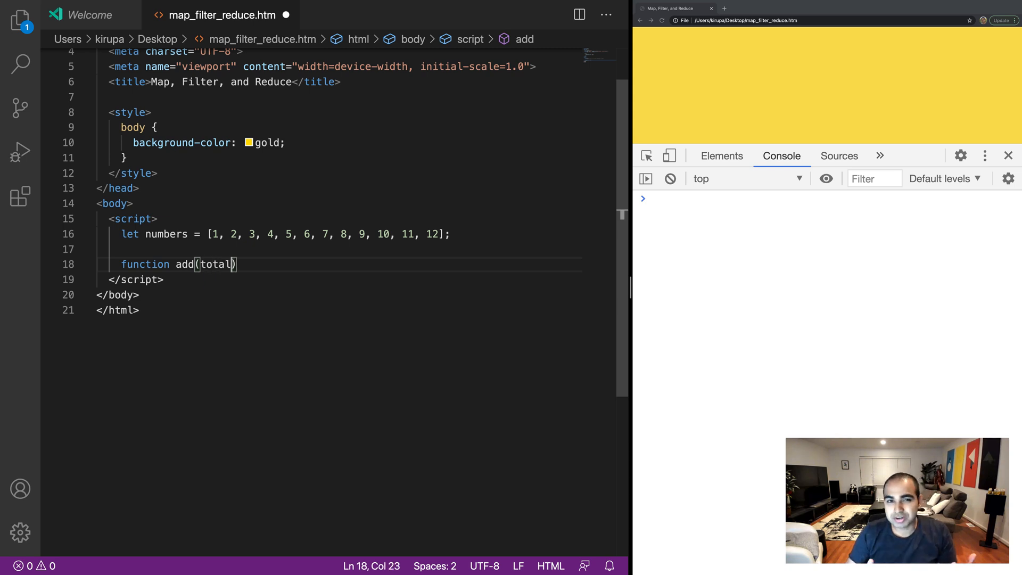
type(", item")
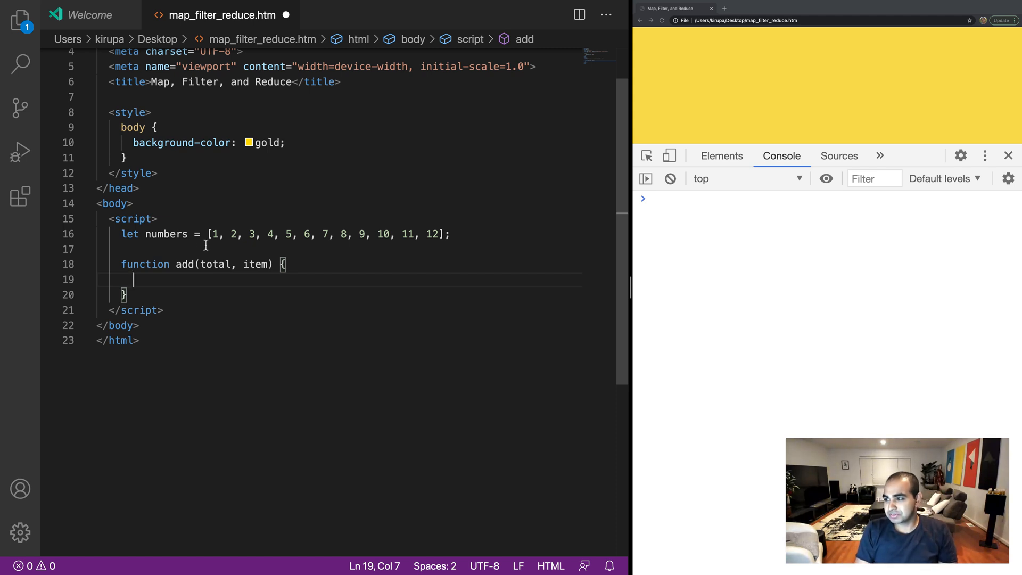
type("return total + item")
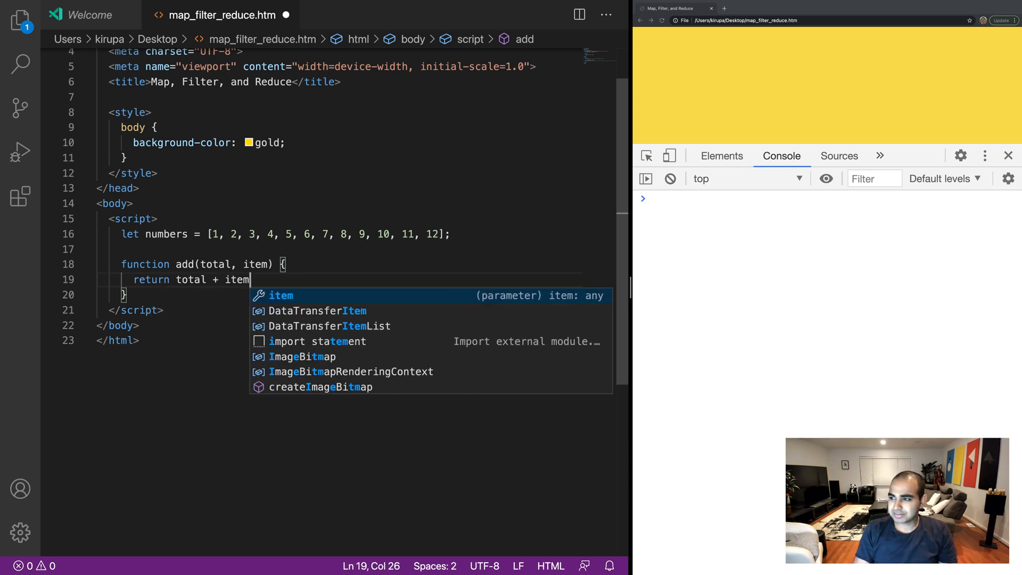
type(";")
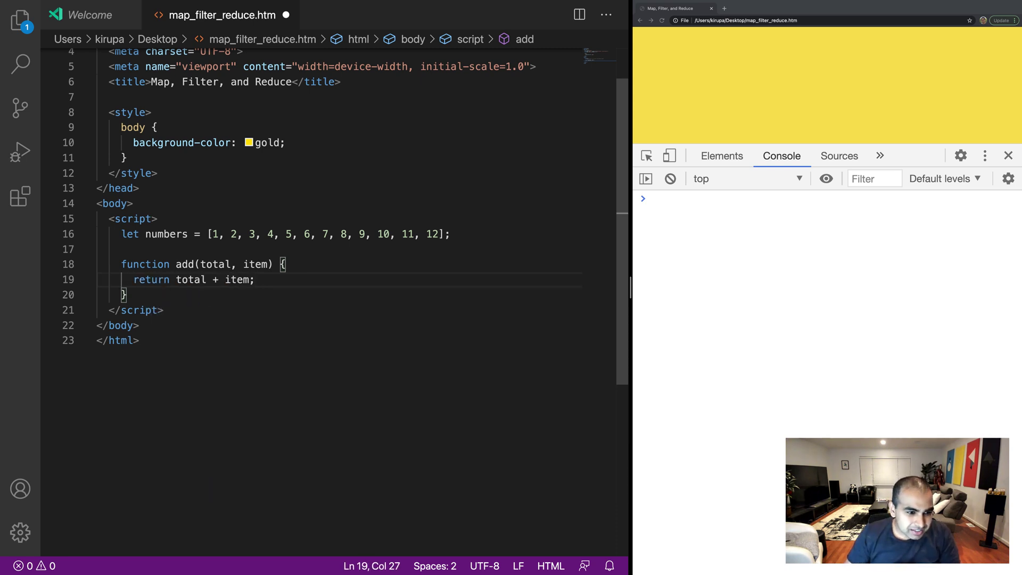
Step: Declare let totalNumber = numbers.reduce(add) below the add function
left_click(127, 295)
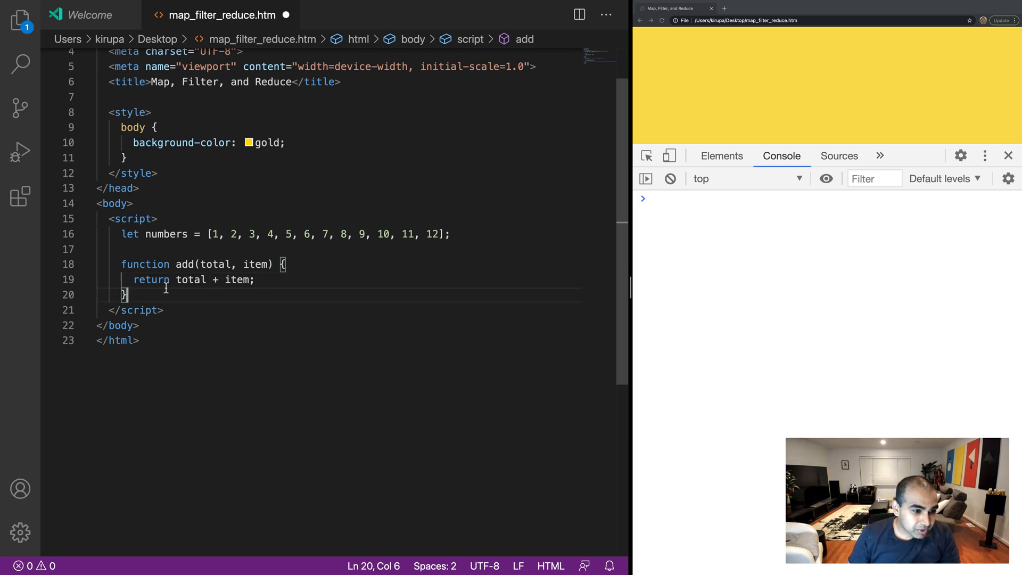
type("l")
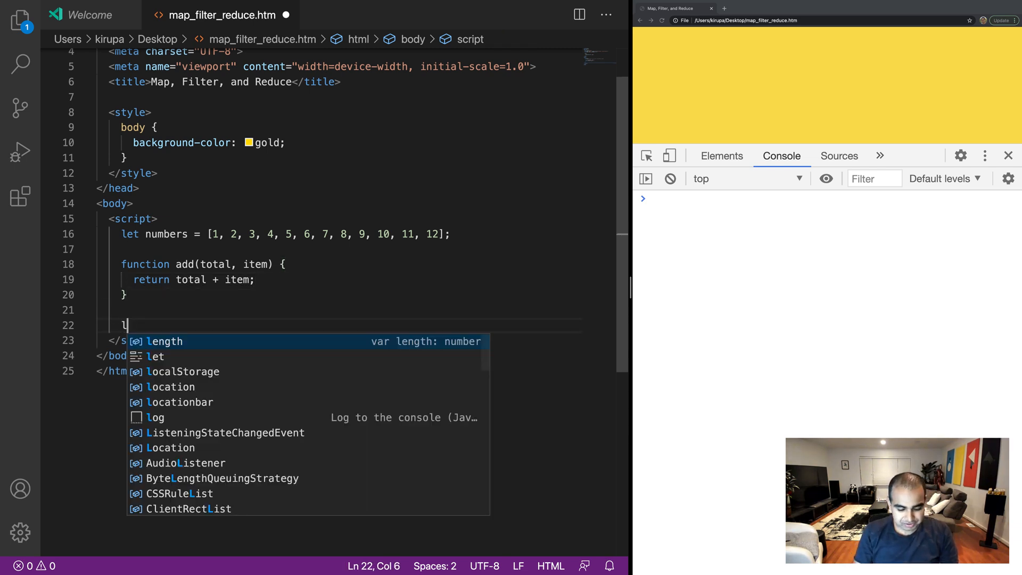
type("et total")
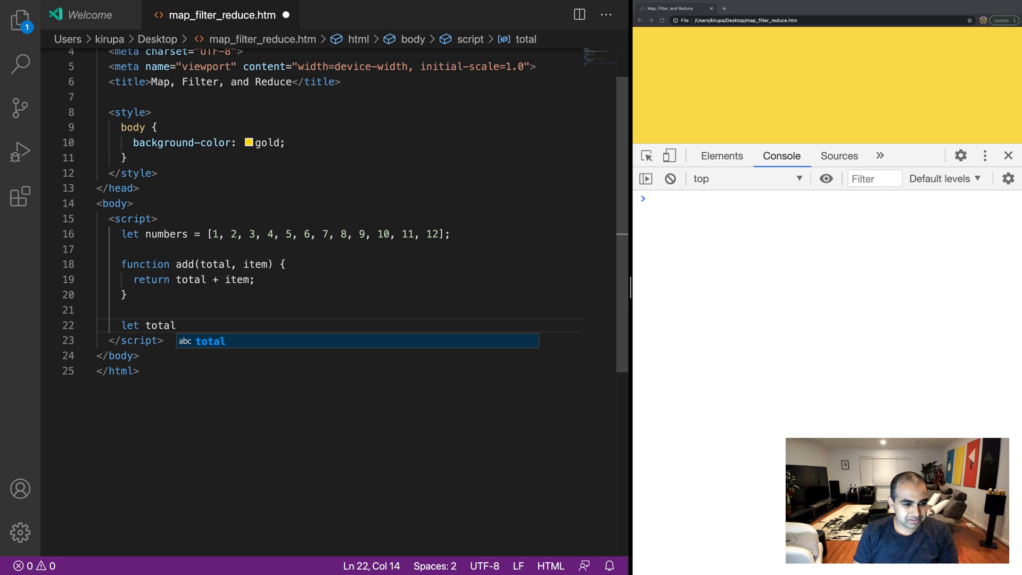
type("Number")
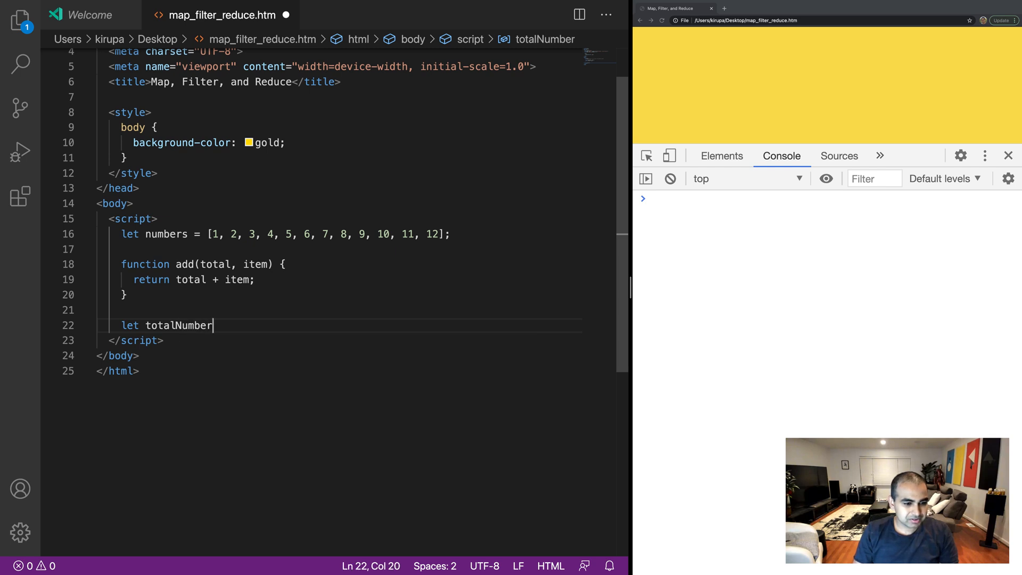
type("= numbers.reduce(add);")
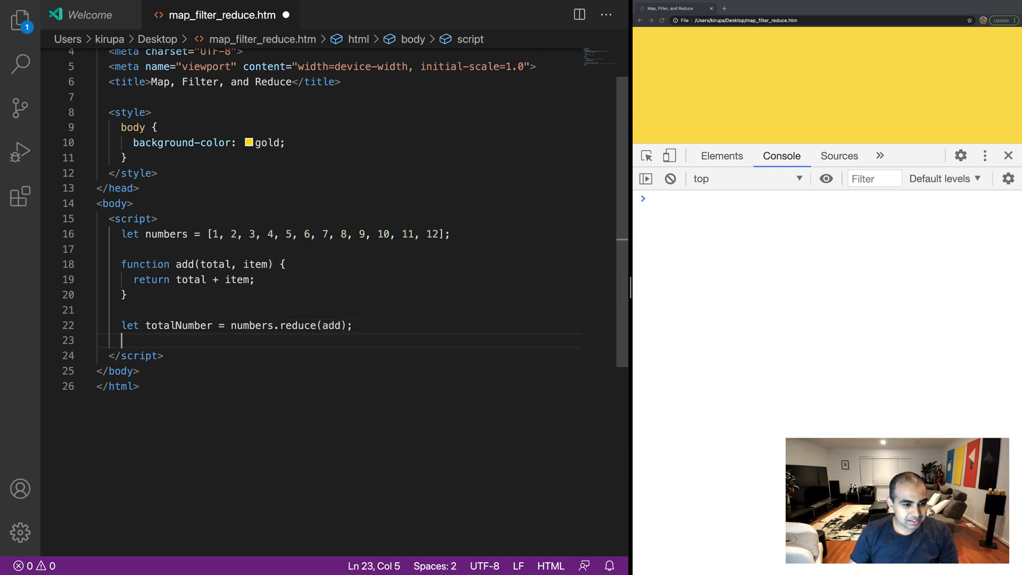
Step: Log totalNumber with console.log so the browser console reports the sum 78
type("console.l")
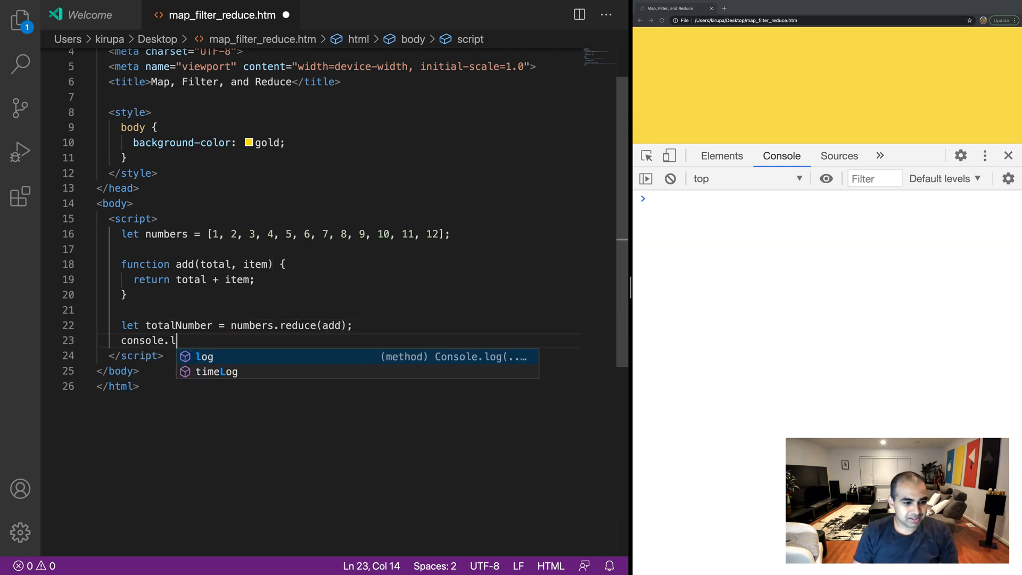
type("og(totalNumber);")
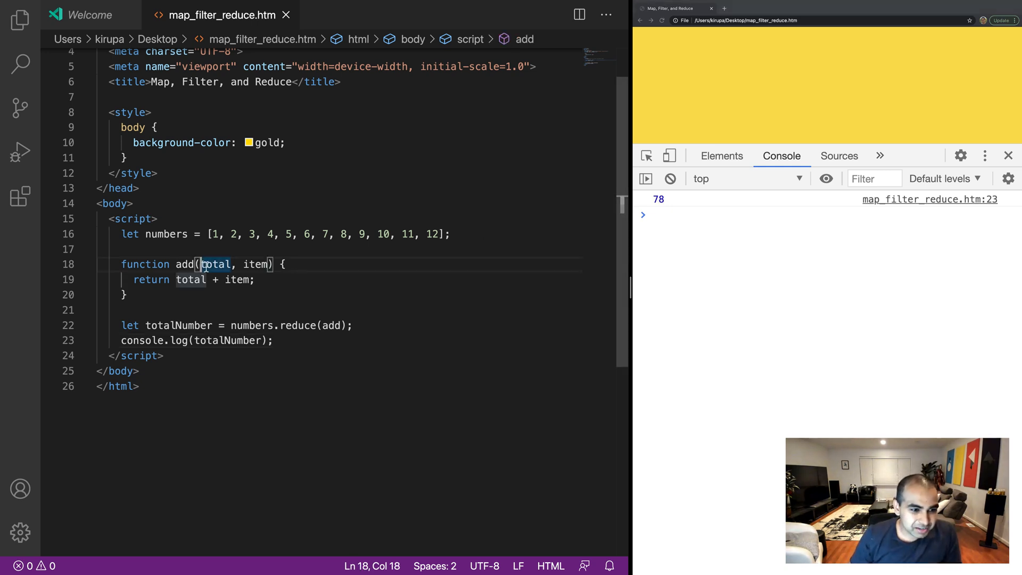
Step: Walk through the add reducer, tracing total, the return total + item and the numbers array
double_click(215, 264)
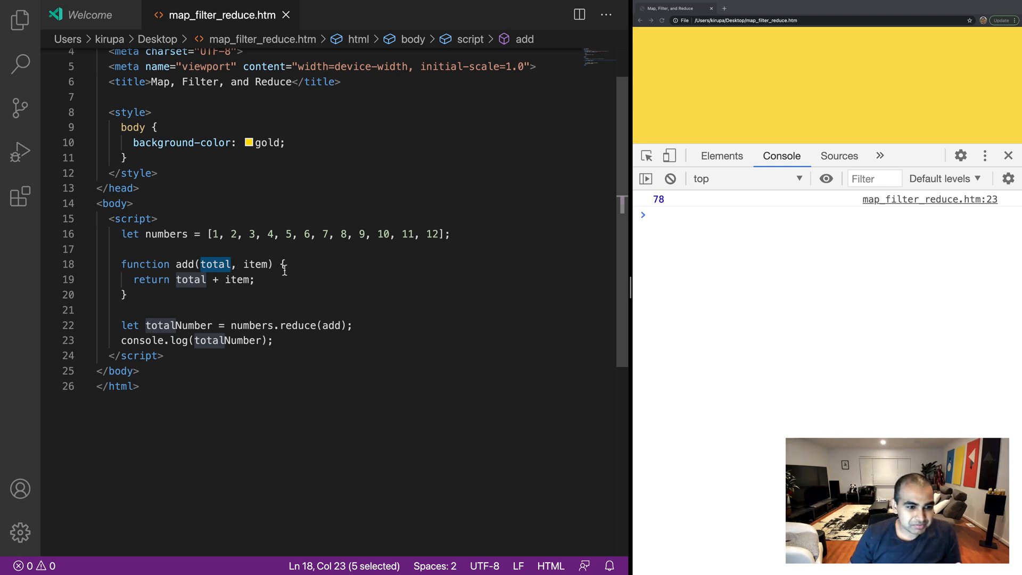
left_click(176, 279)
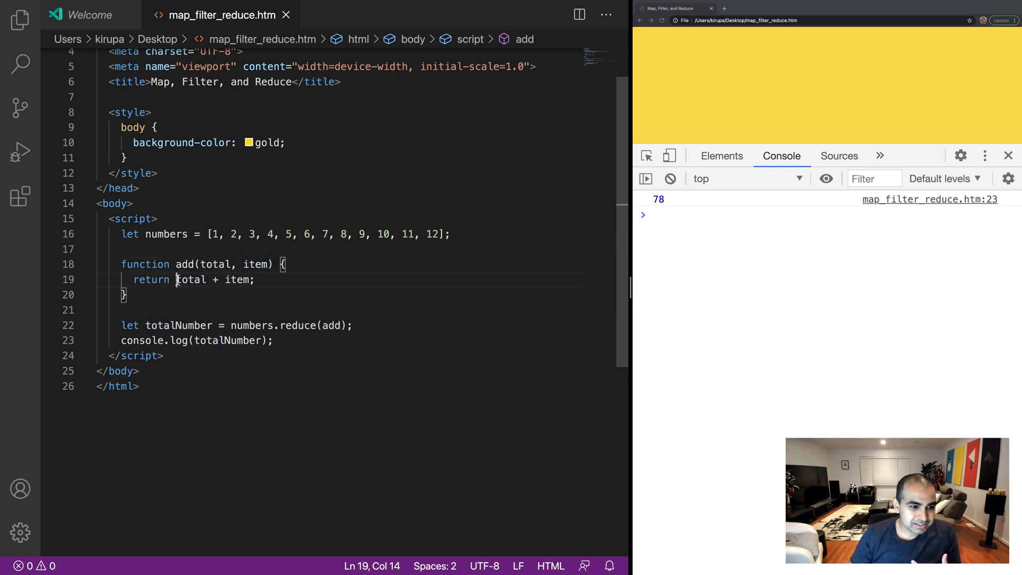
left_click_drag(175, 279, 248, 279)
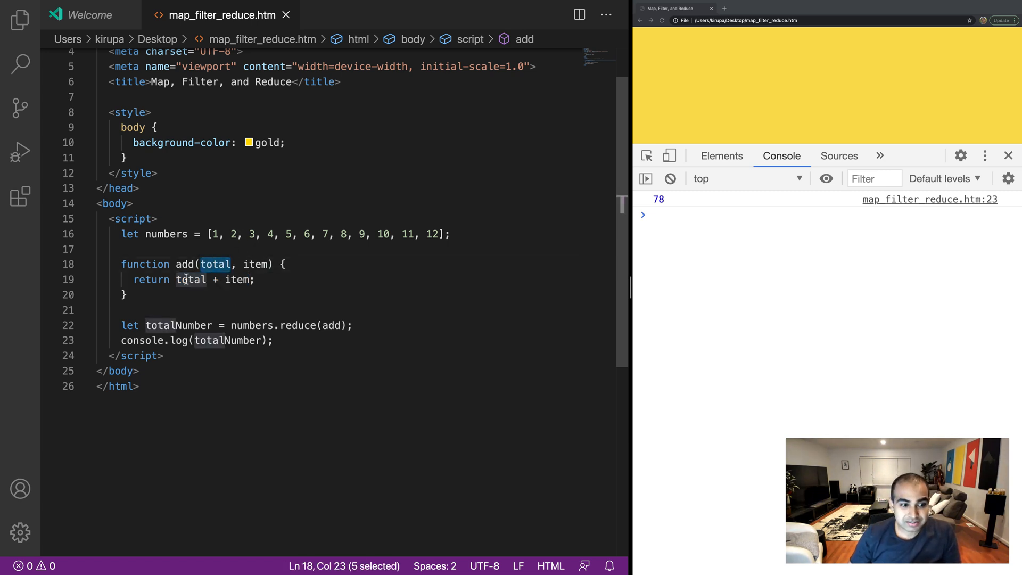
left_click_drag(176, 280, 249, 280)
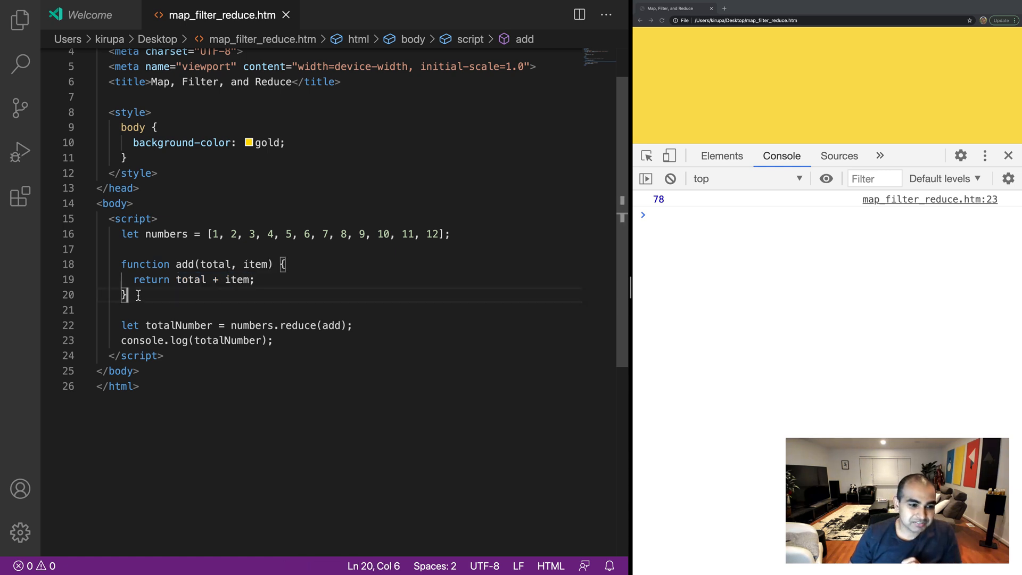
double_click(217, 264)
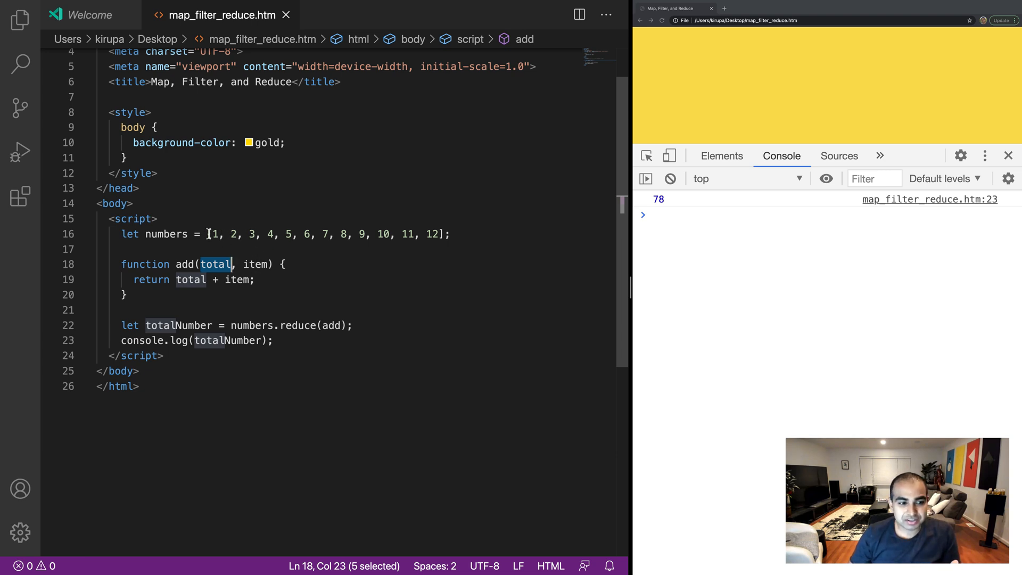
left_click_drag(213, 234, 440, 234)
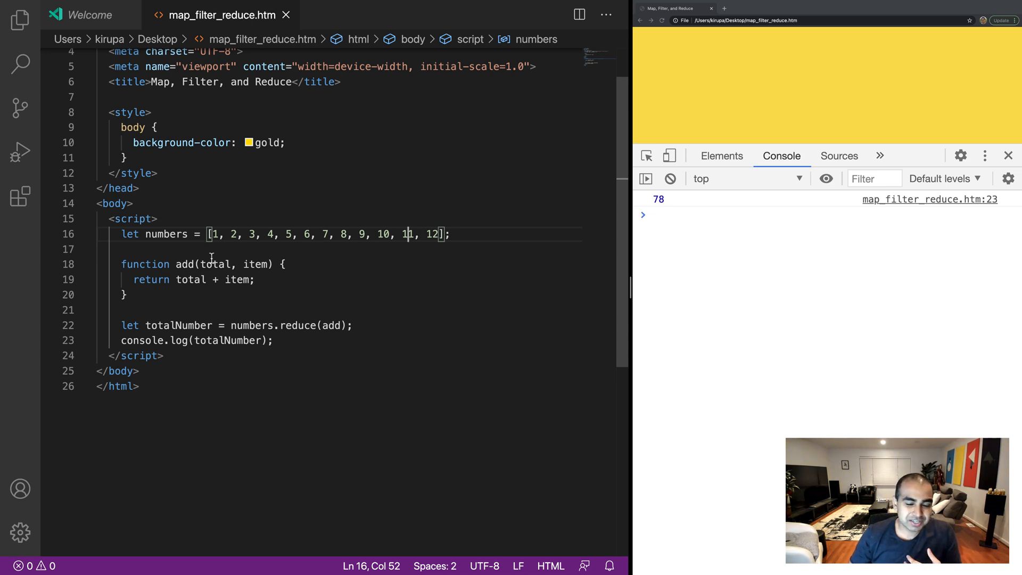
double_click(218, 264)
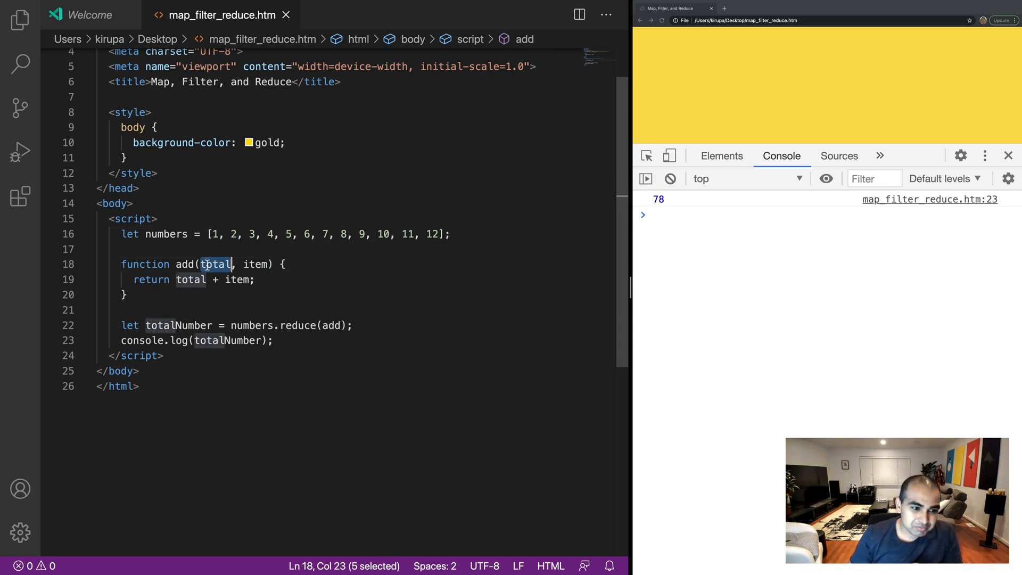
double_click(255, 264)
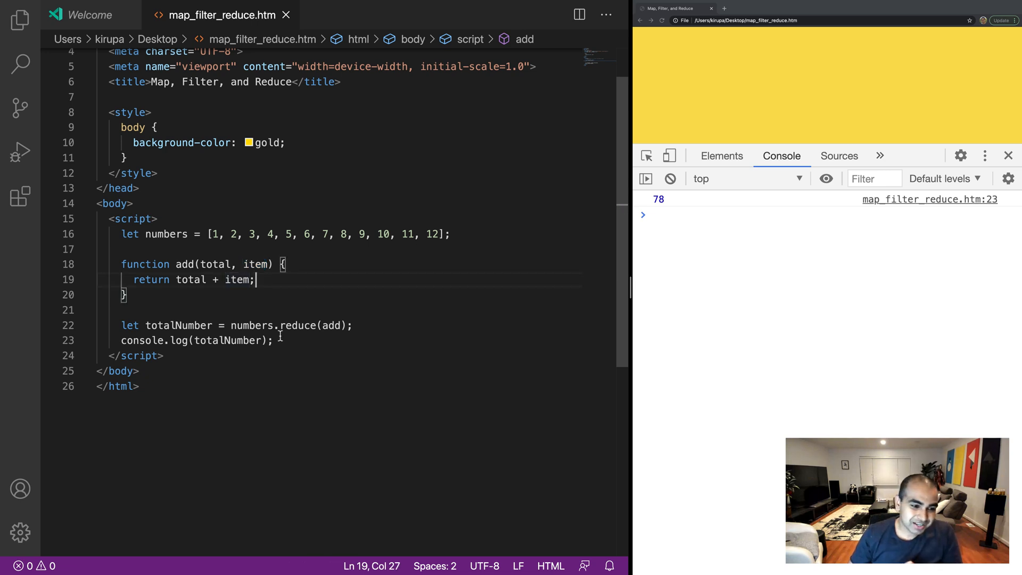
Step: Begin renaming the numbers array to letters at the end of the logging line
left_click(280, 341)
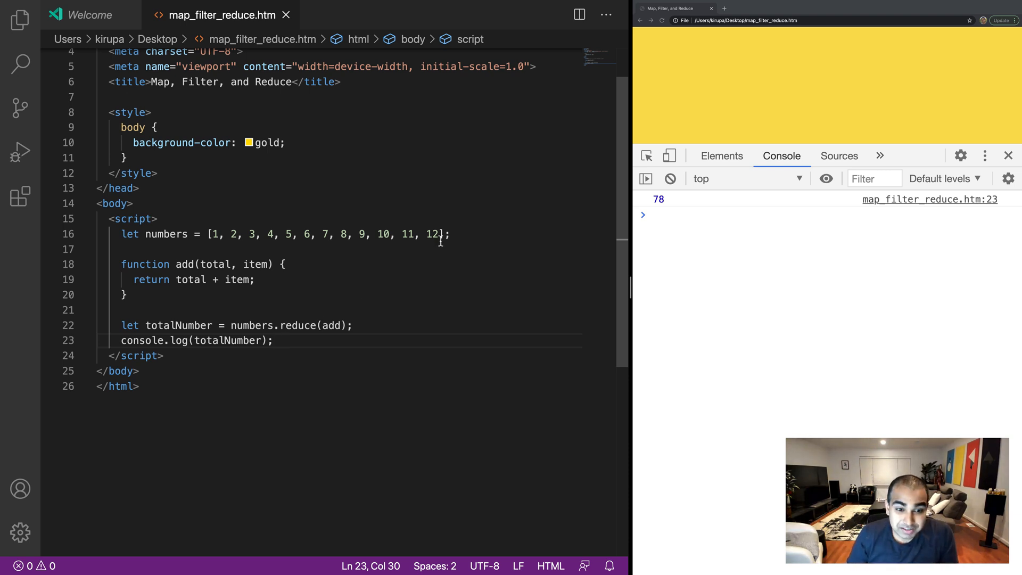
type("lett")
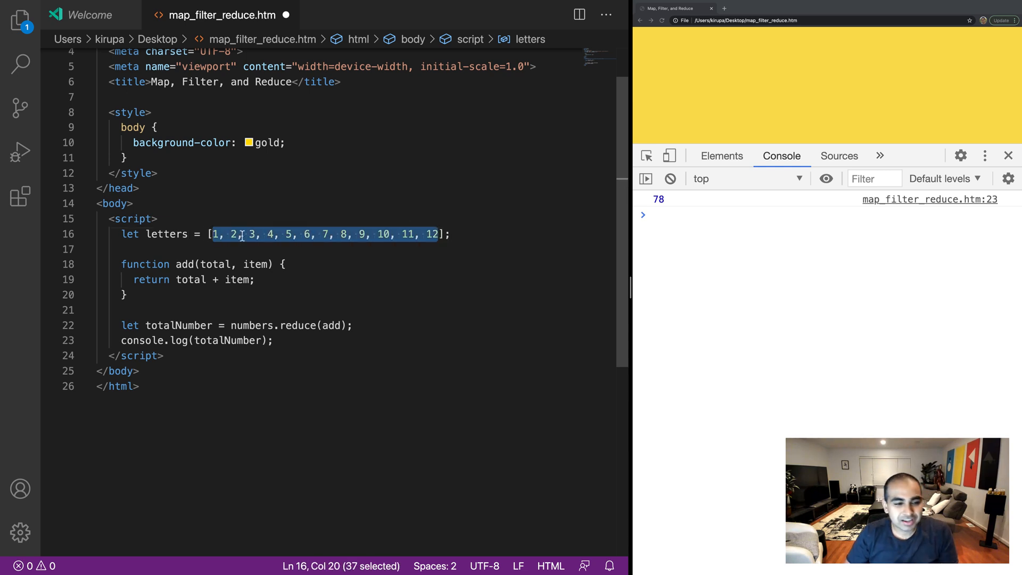
Step: Fill the letters array with the vowels "a", "e", "i", "o", "u"
type("\"a\"];")
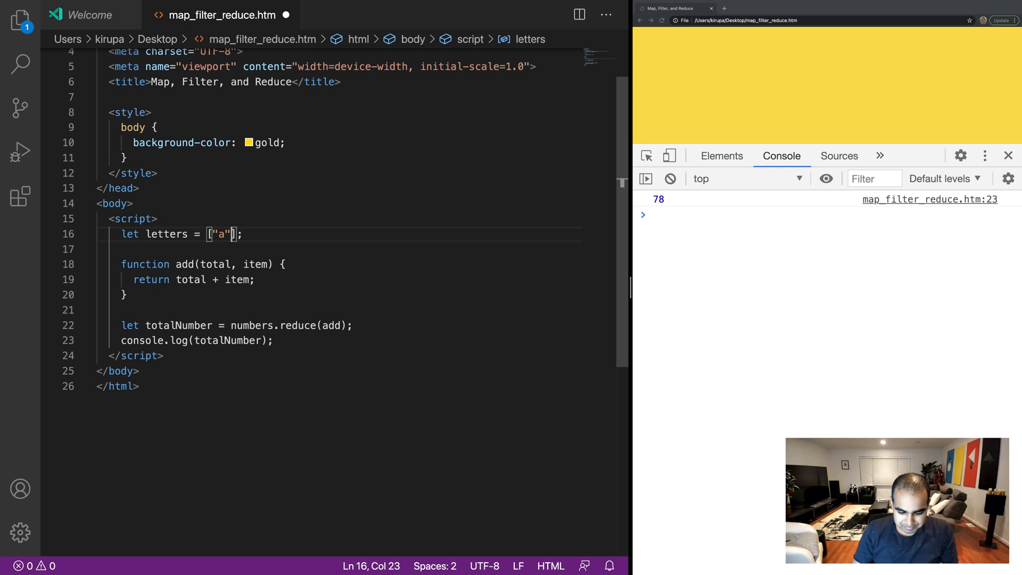
type(", \"e\", \"i\", \"o\", \"u")
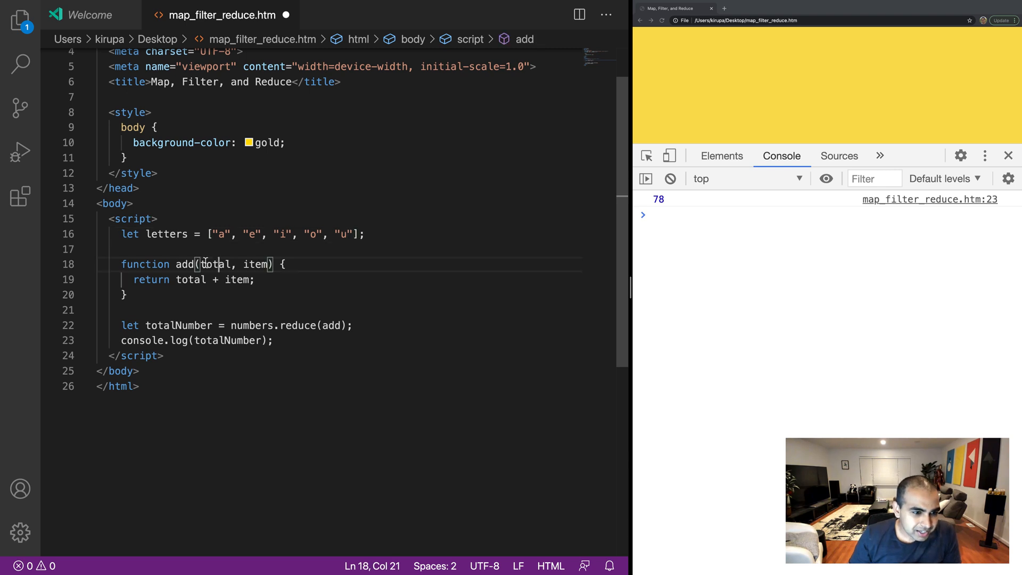
mouse_move(185, 264)
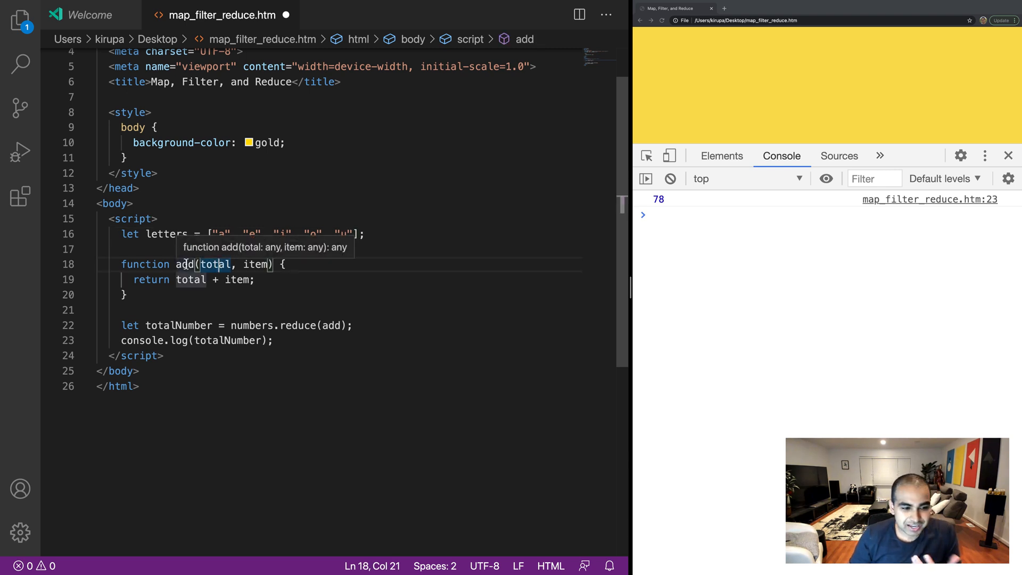
mouse_move(192, 279)
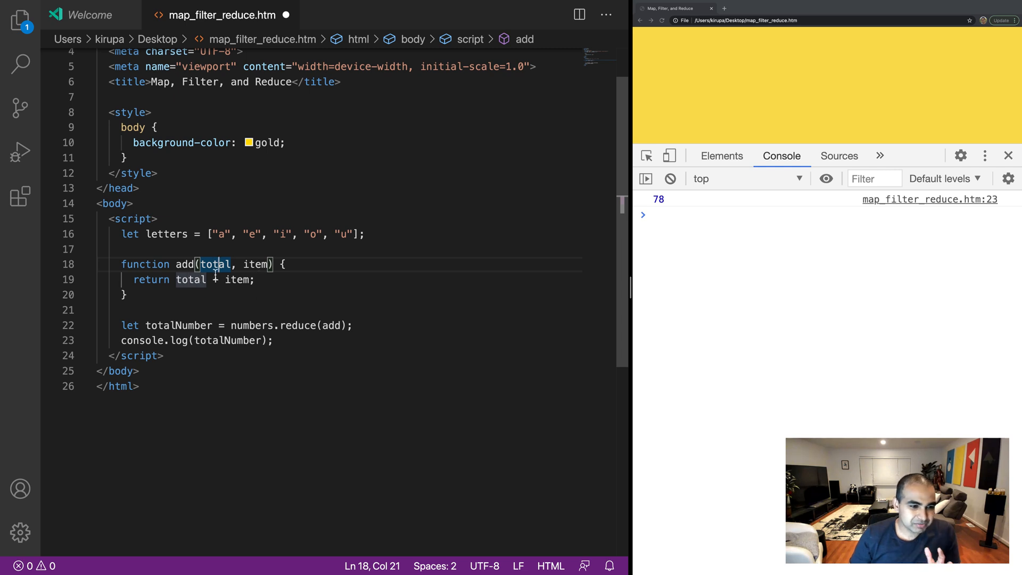
left_click(183, 303)
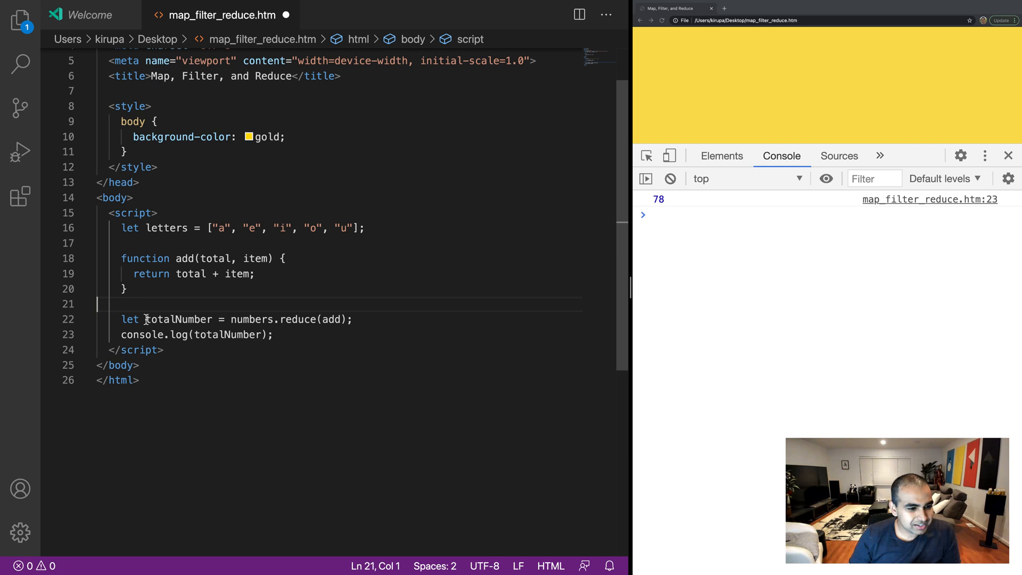
Step: Rename totalNumber to vowels, reduce letters instead of numbers, and reload to log aeiou
double_click(179, 320)
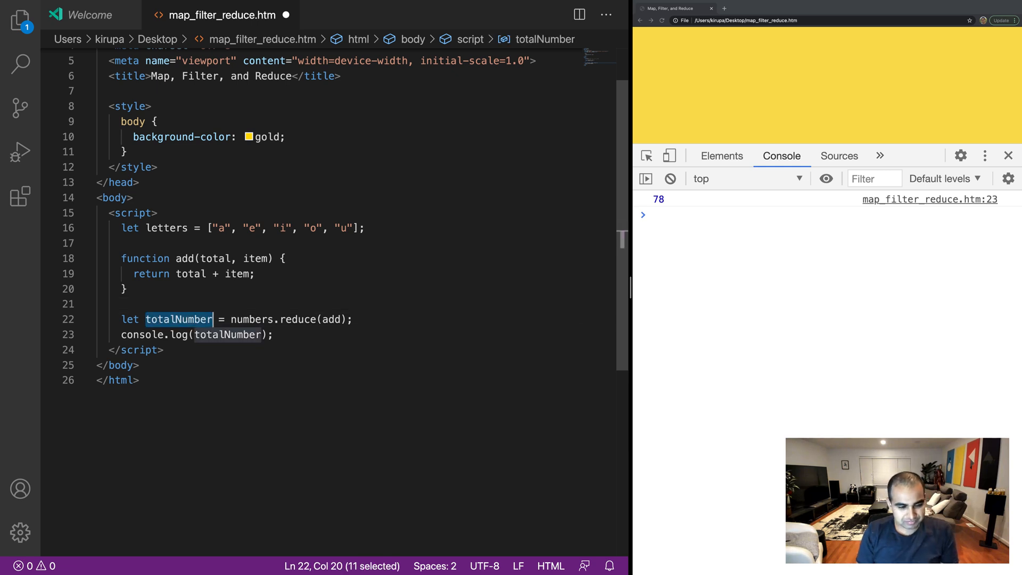
type("vowels")
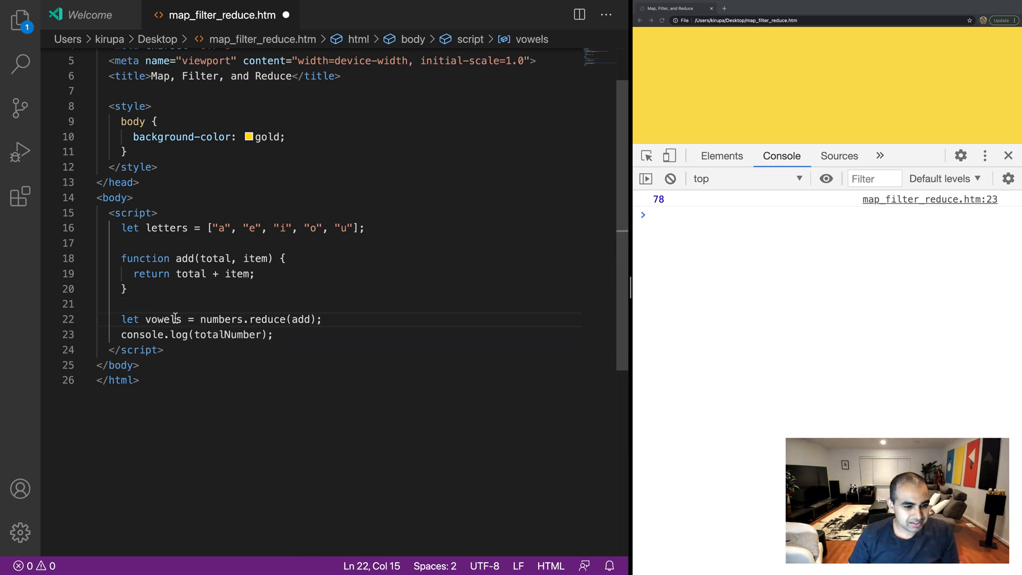
mouse_move(266, 320)
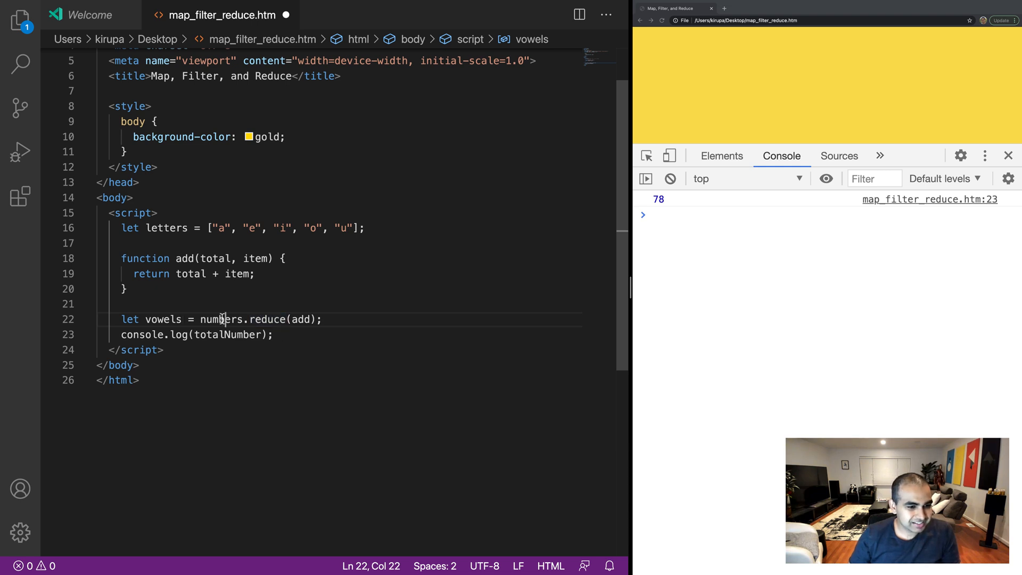
type("letters")
left_click(351, 335)
type("vowels")
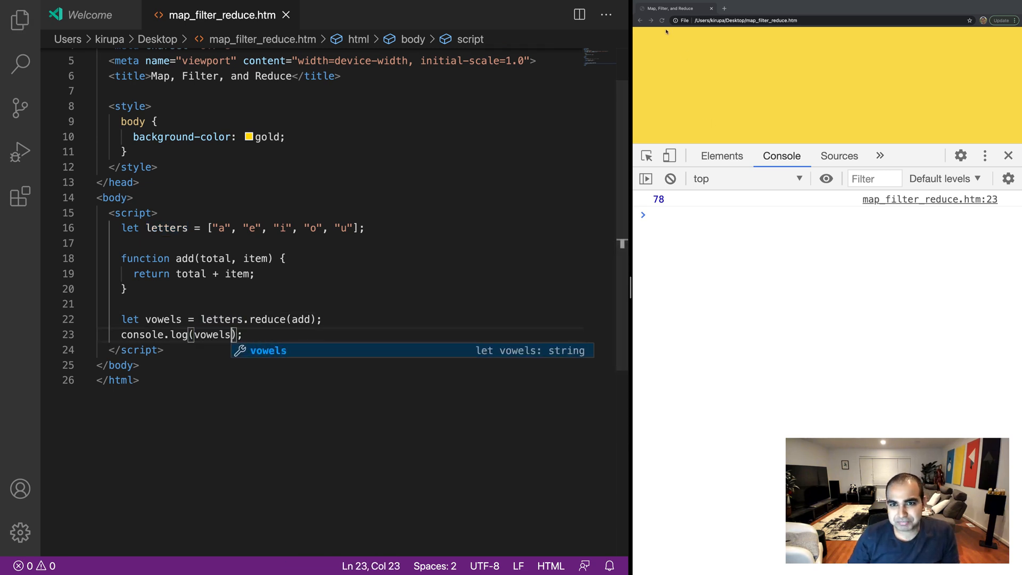
left_click(658, 21)
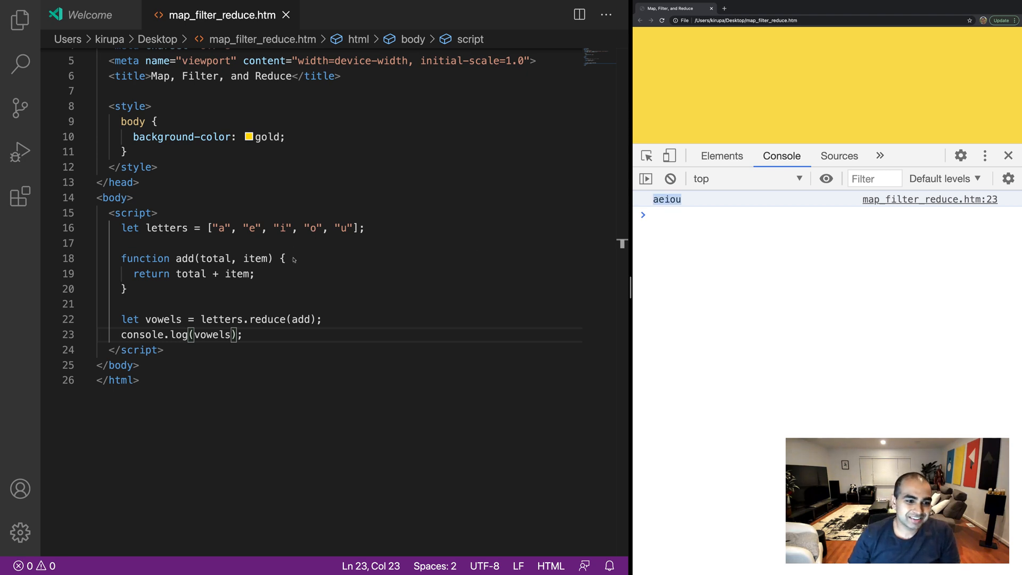
left_click(287, 257)
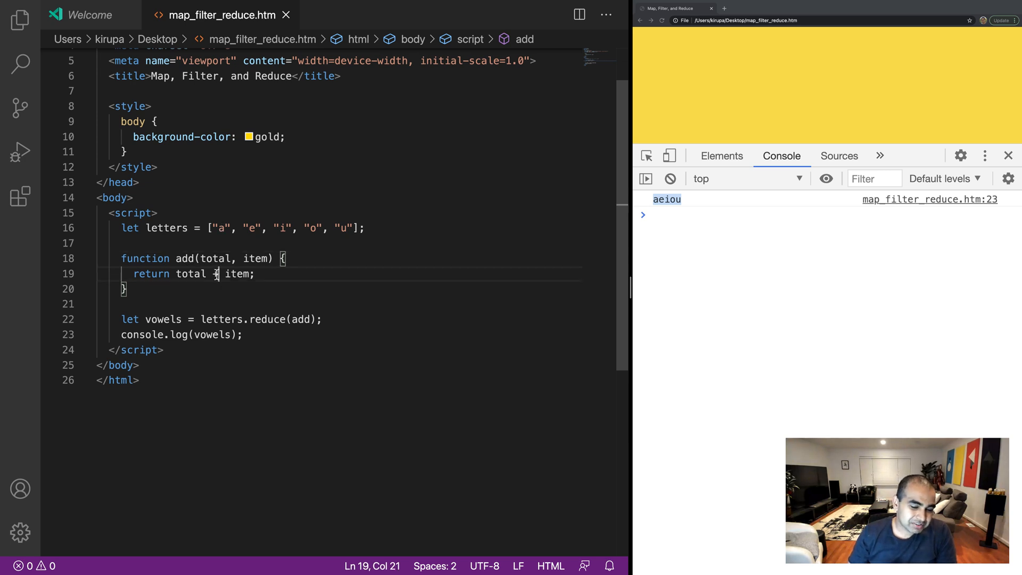
double_click(240, 275)
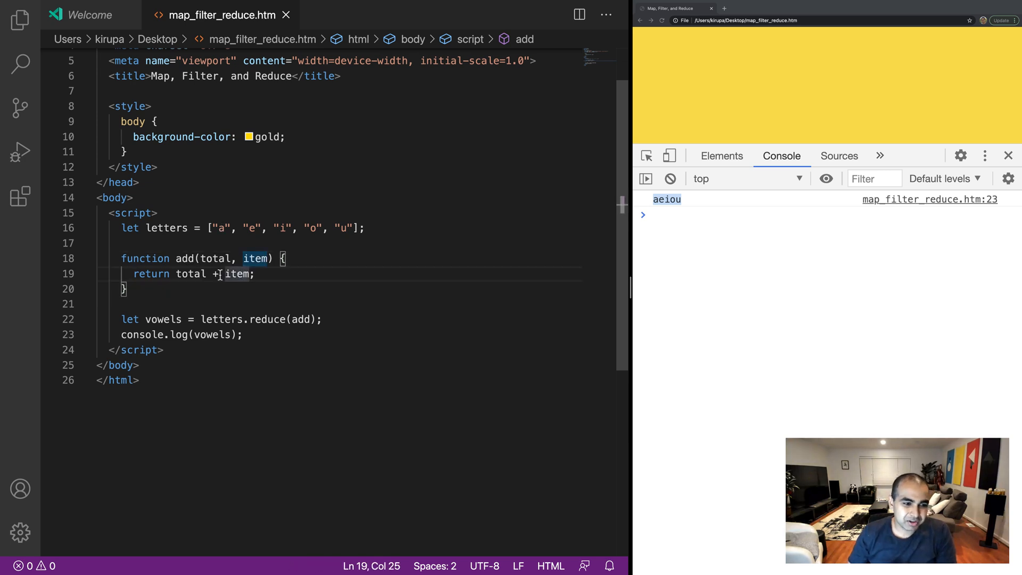
left_click(215, 275)
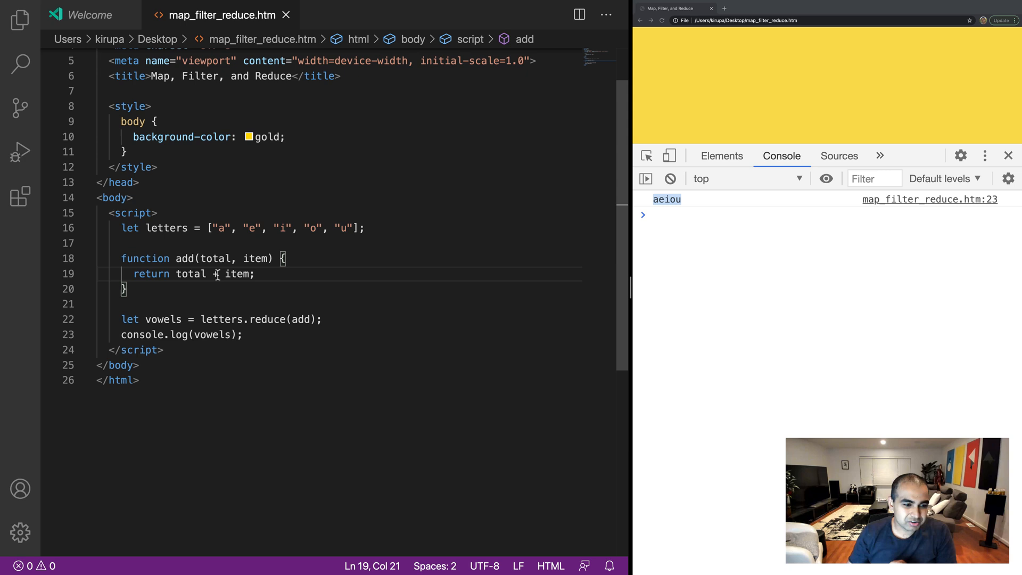